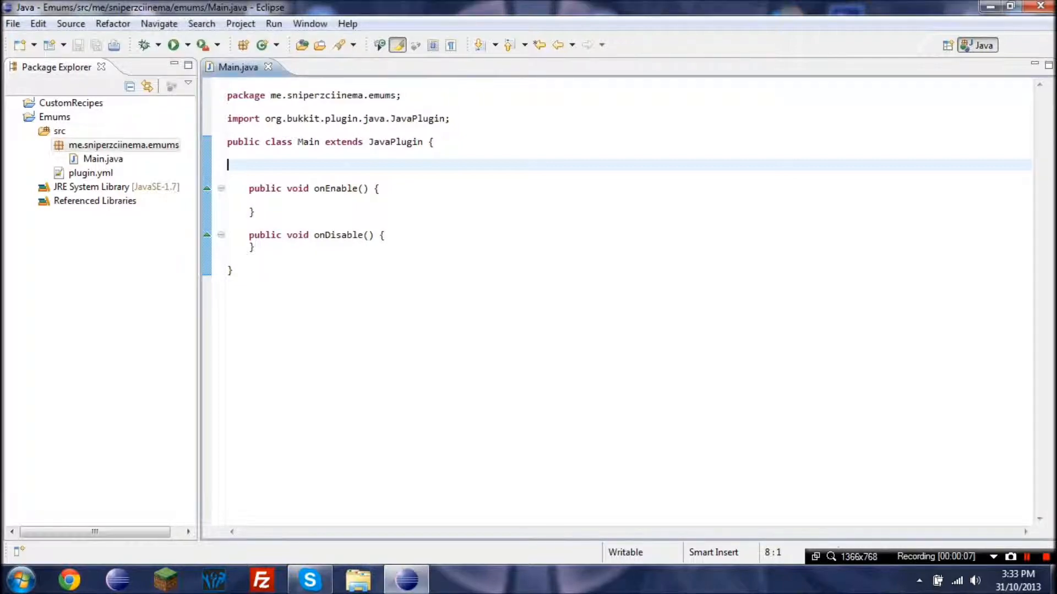
# Step: Write 'public enum GameState {Started, Finished, Waiting;}' on the empty line inside the Main class
pyautogui.press('Tab')
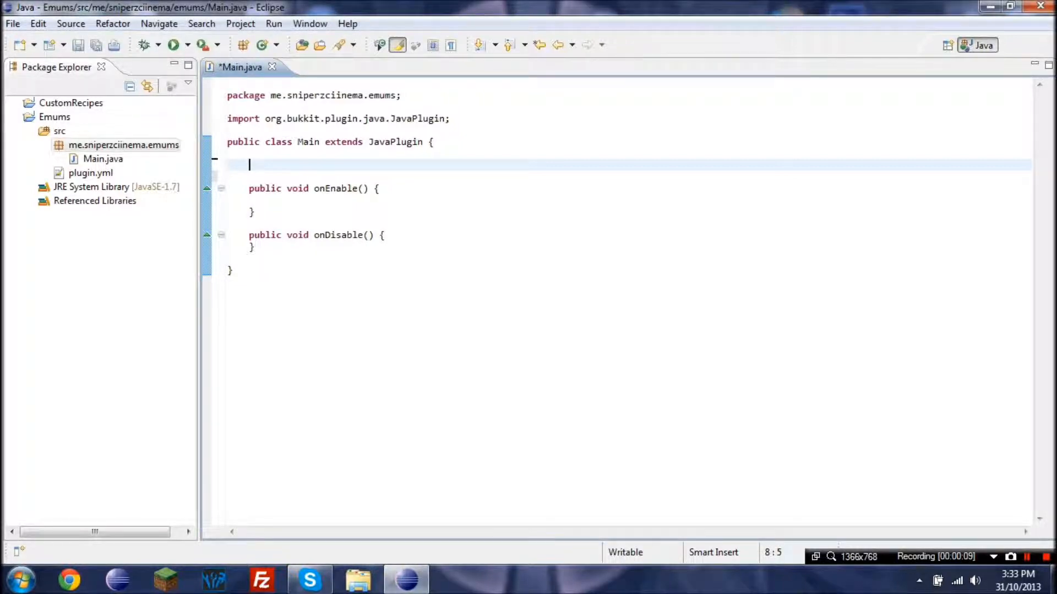
pyautogui.write('public en')
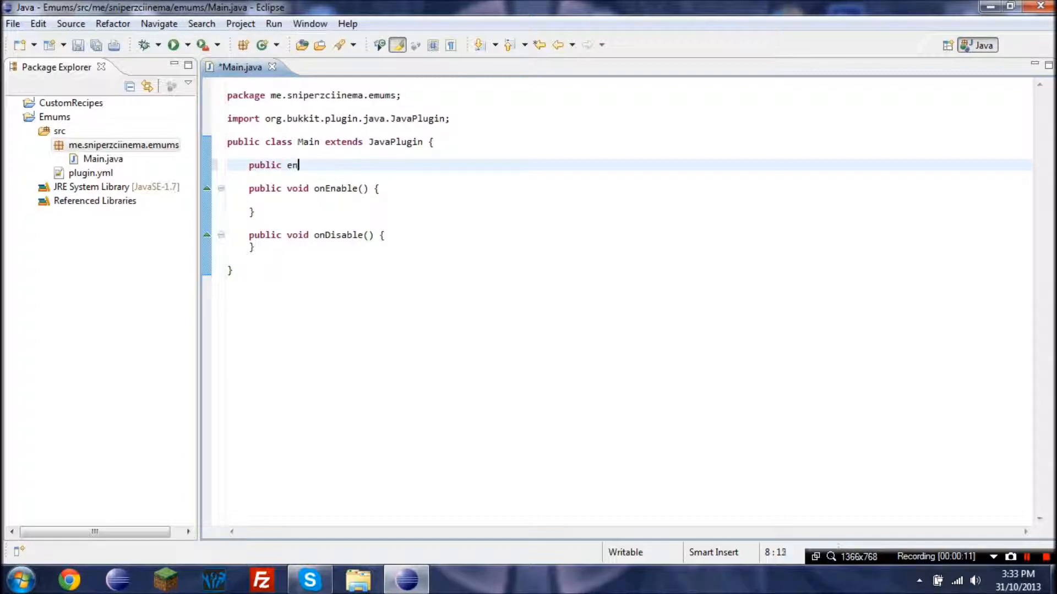
pyautogui.write('um Game')
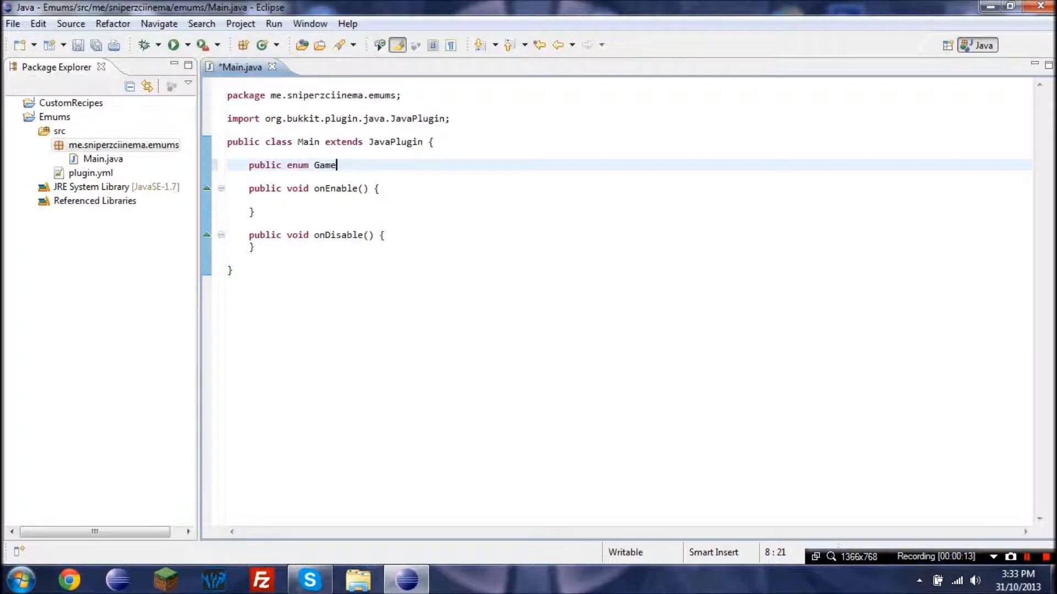
pyautogui.write('State')
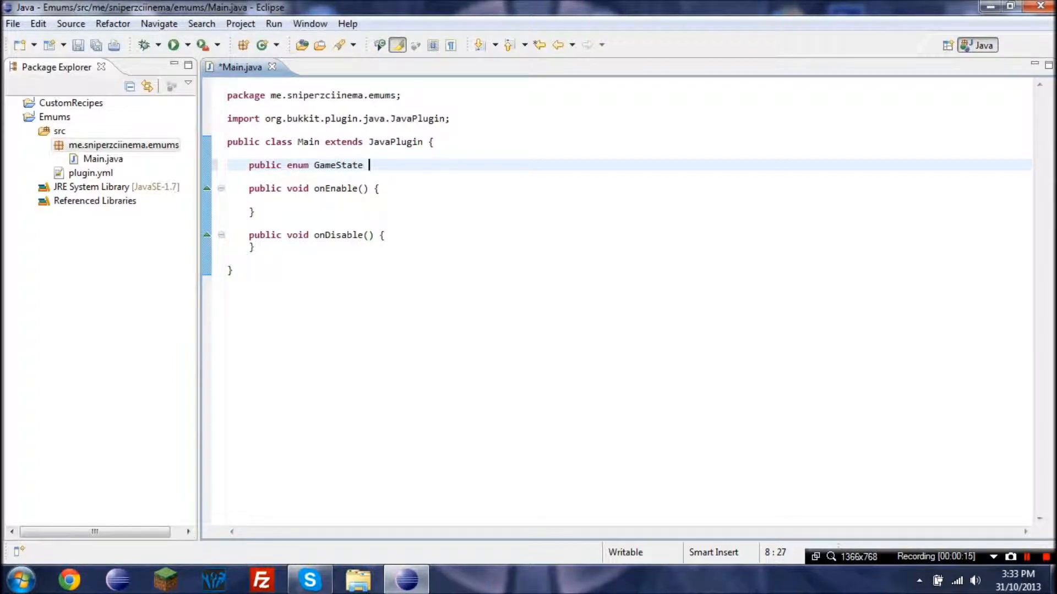
pyautogui.write('{Star')
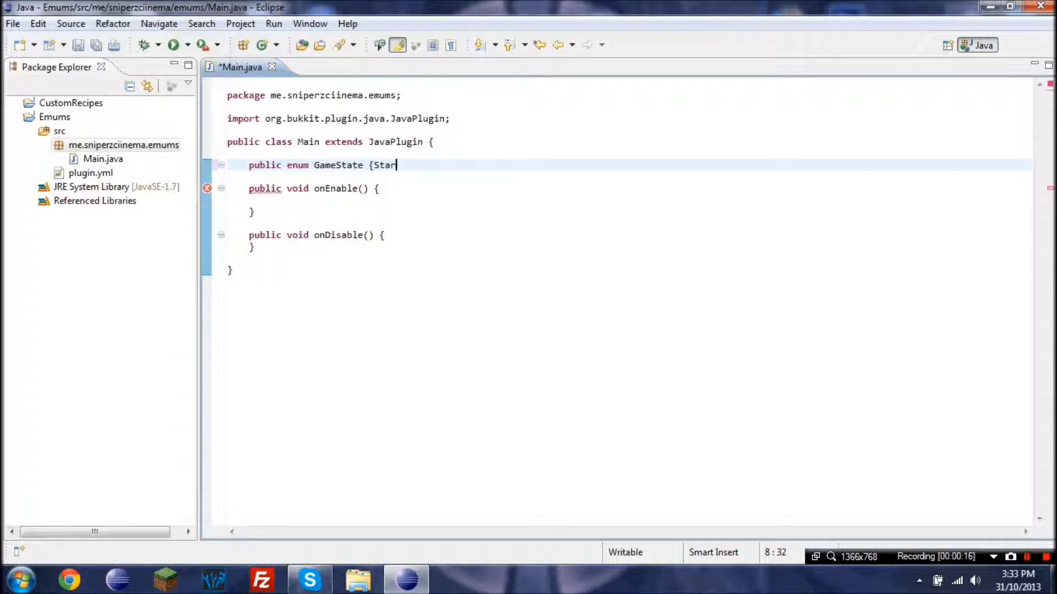
pyautogui.write('ted, Finished,')
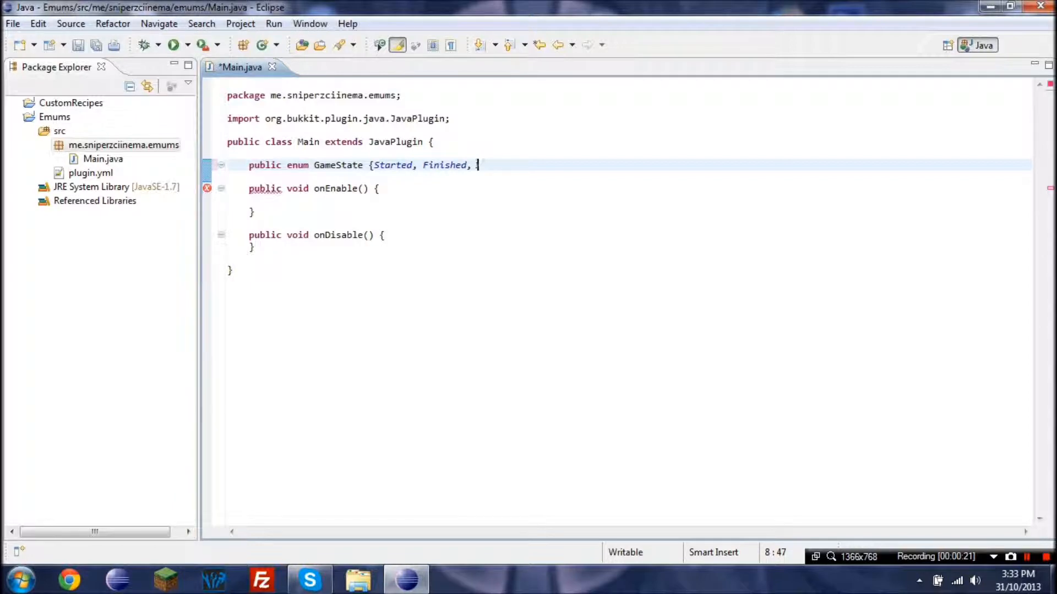
pyautogui.write('Waiting')
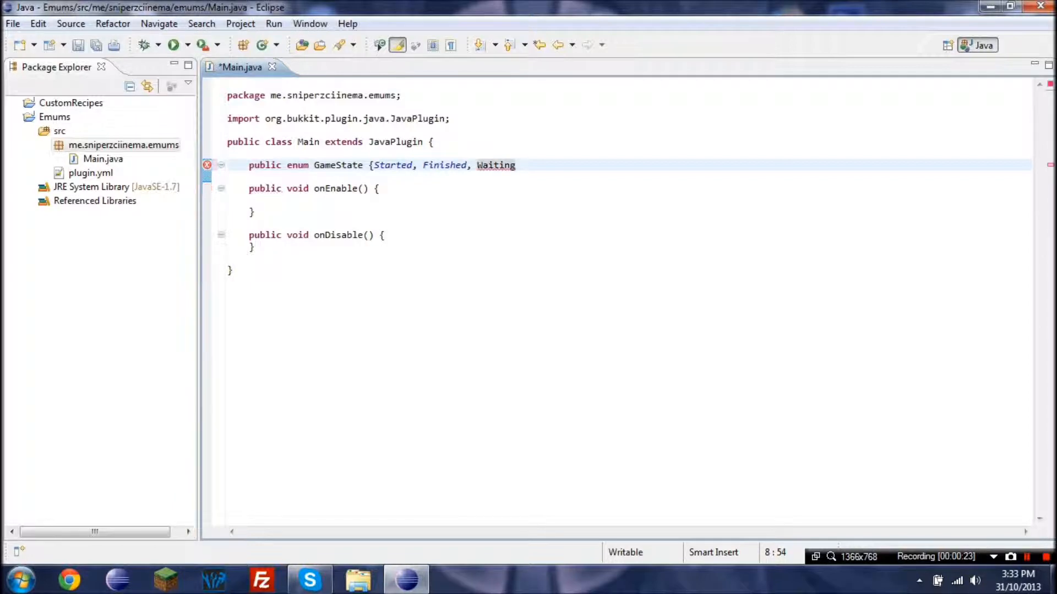
pyautogui.write('};')
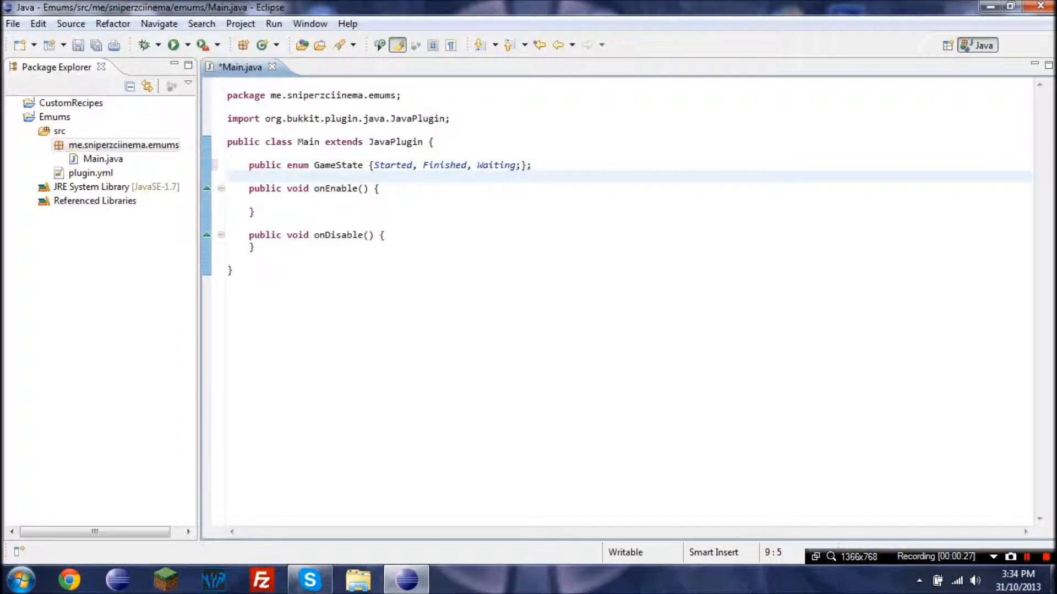
pyautogui.click(519, 165)
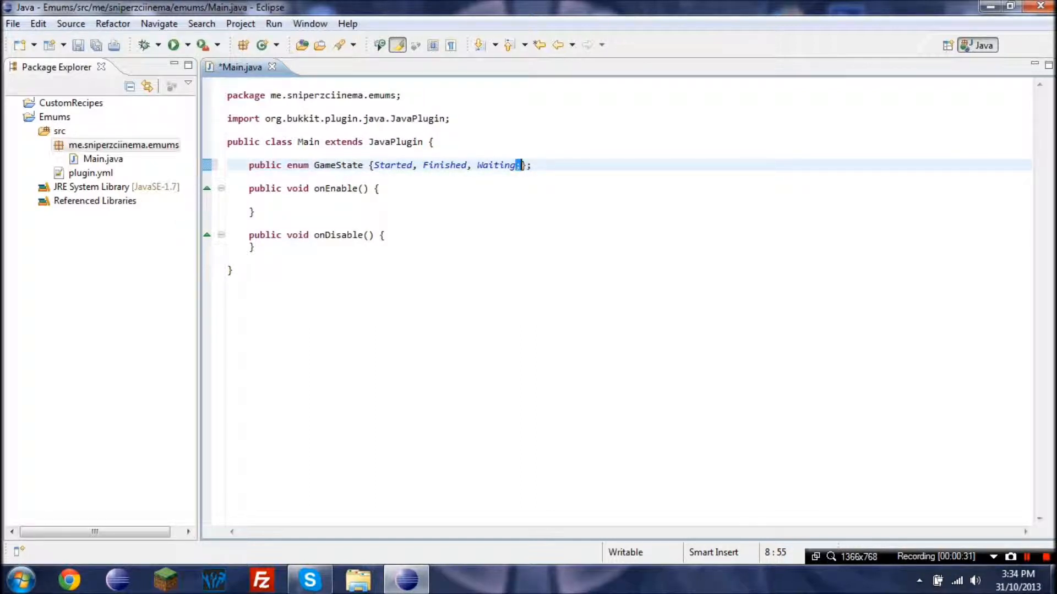
pyautogui.click(389, 165)
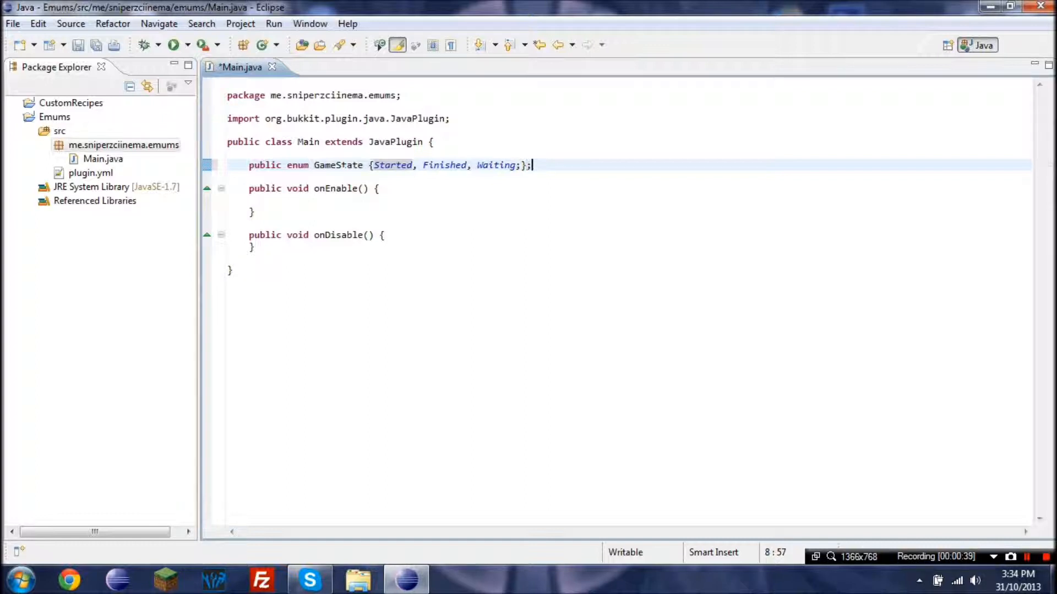
pyautogui.click(229, 199)
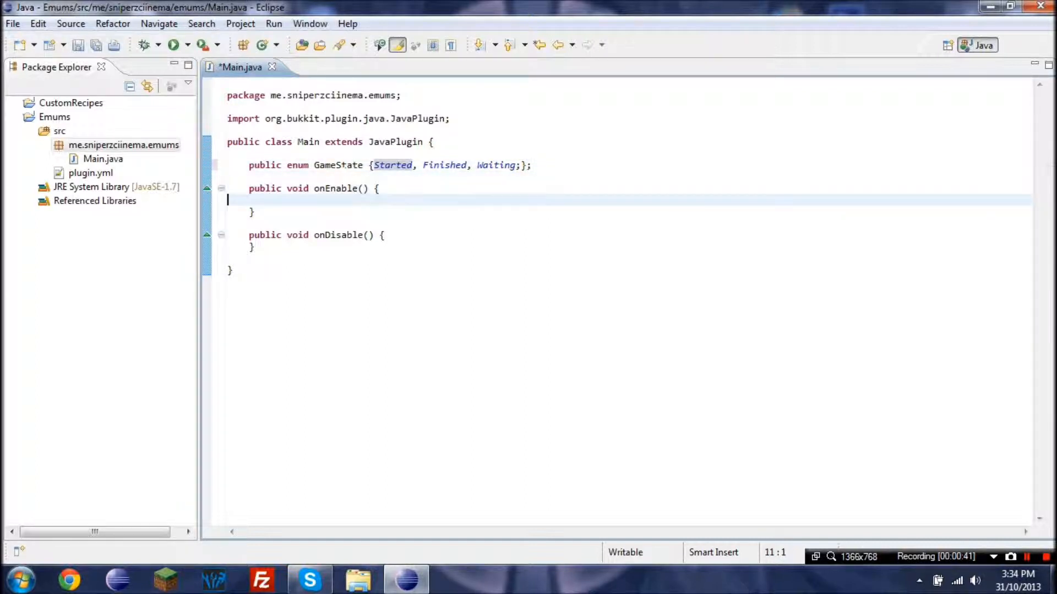
pyautogui.write('GameState')
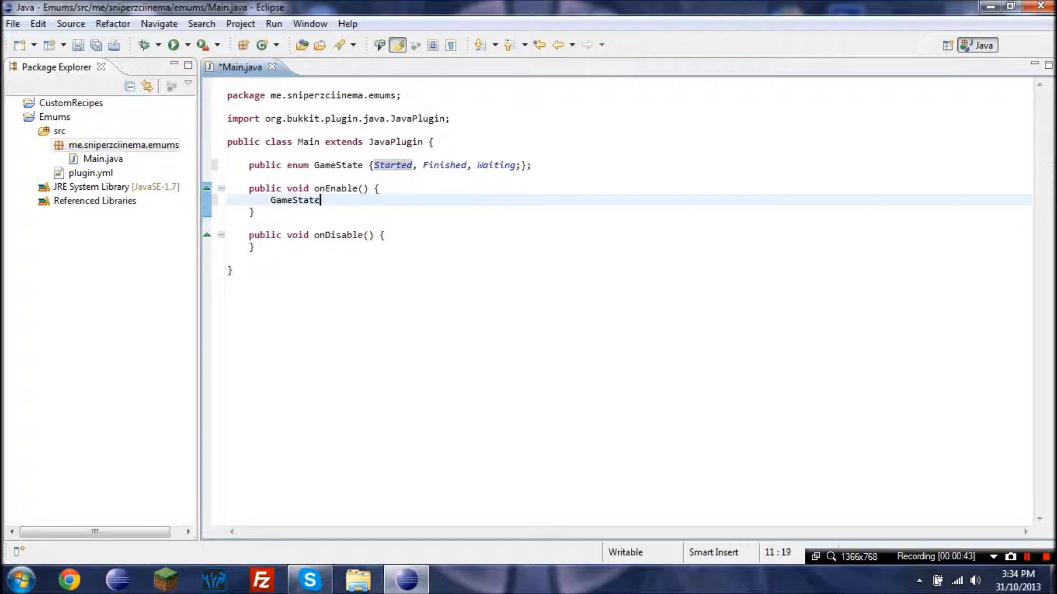
pyautogui.write('.')
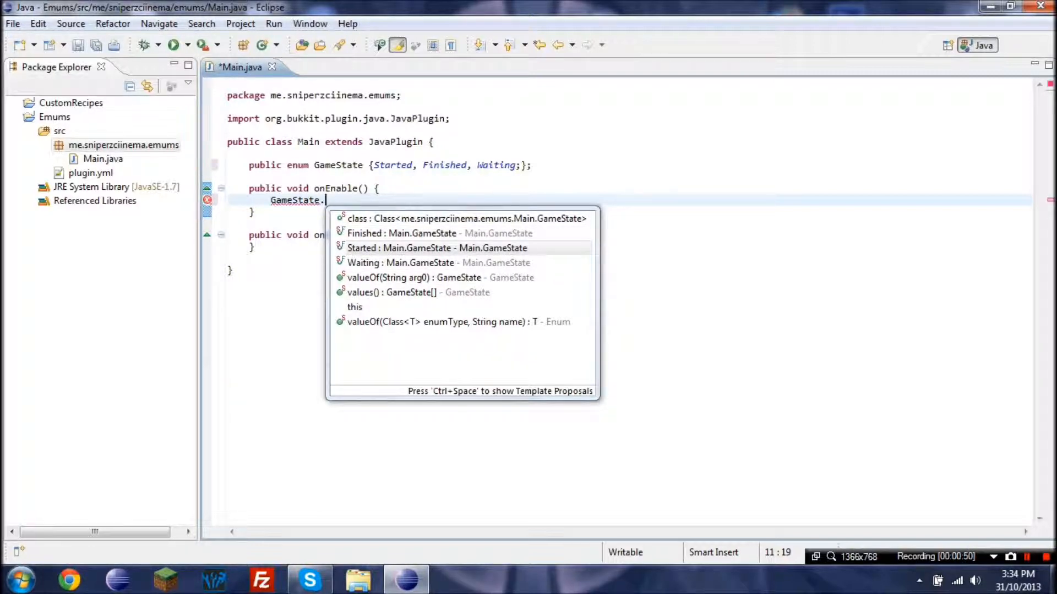
pyautogui.press('BackSpace')
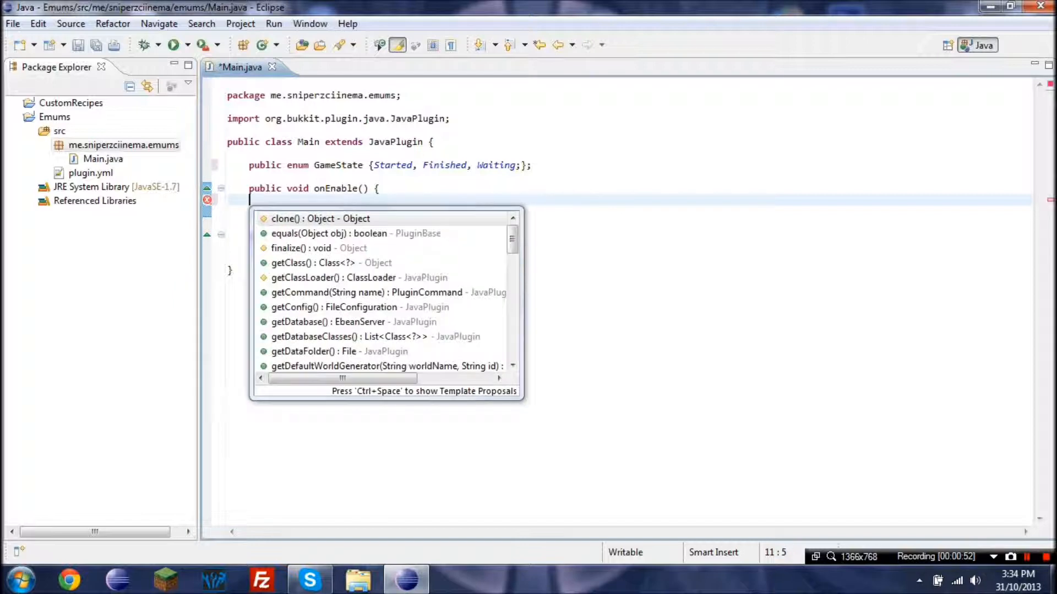
pyautogui.press('Escape')
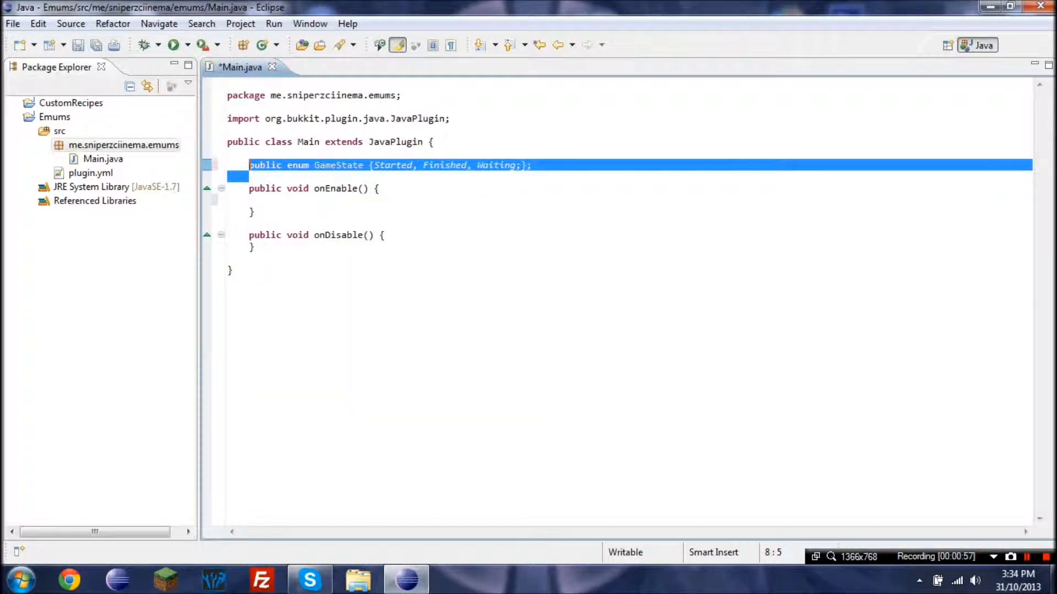
# Step: Delete the nested enum line and start a new class named GameState in the emums package
pyautogui.press('Delete')
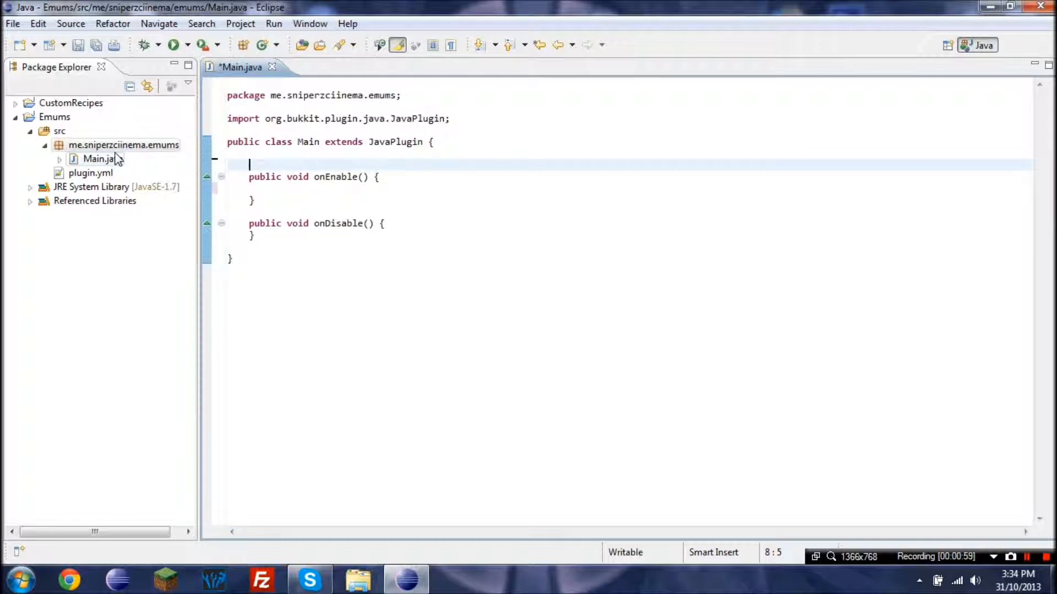
pyautogui.rightClick(123, 145)
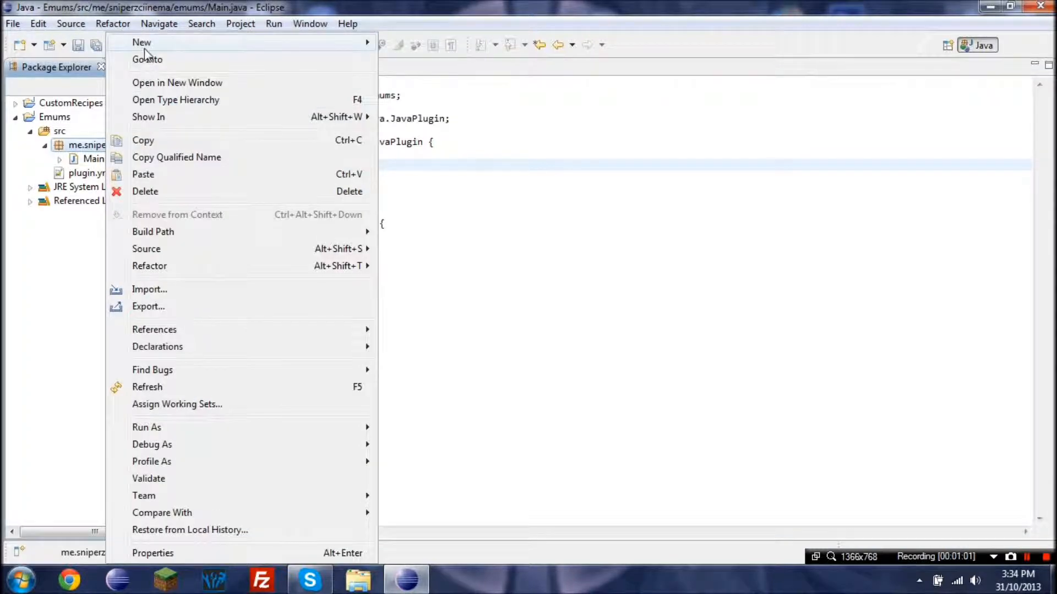
pyautogui.click(142, 43)
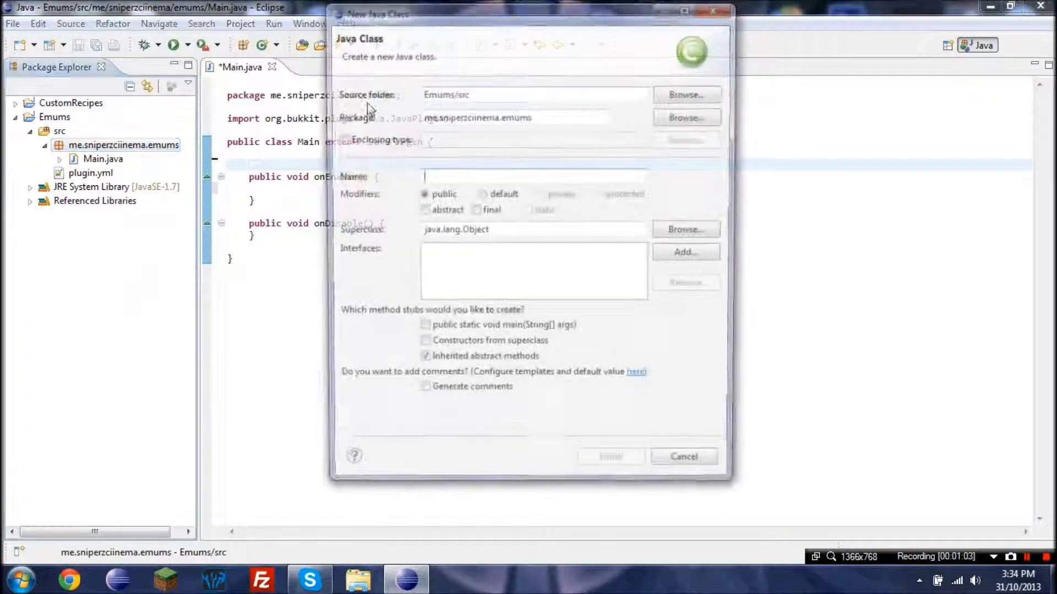
pyautogui.write('GameSh')
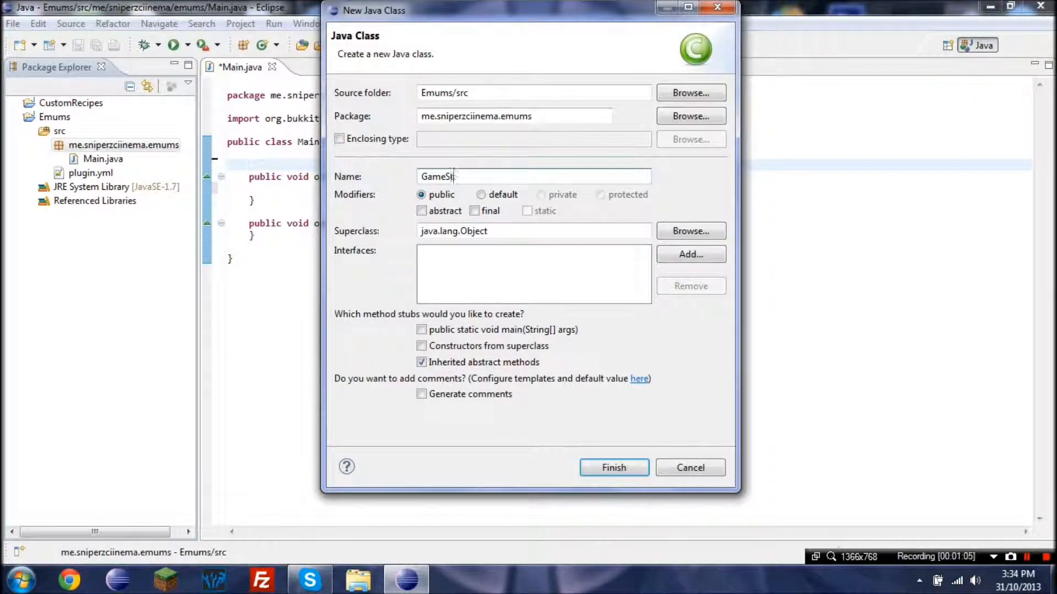
pyautogui.write('ate')
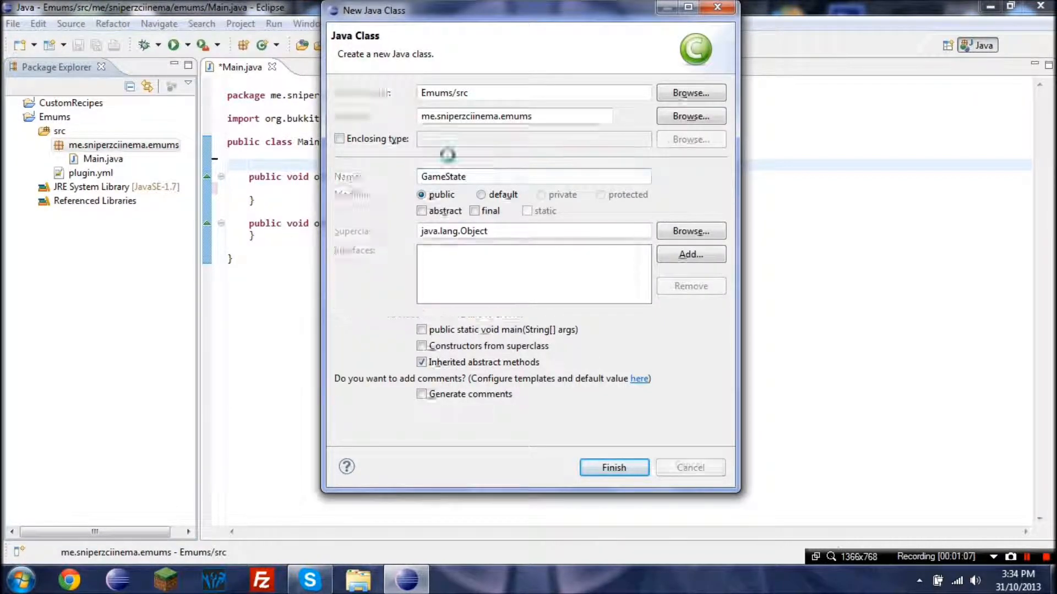
# Step: Finish the wizard and make GameState an enum with Started(1), Finished(2), Waiting(0)
pyautogui.click(612, 467)
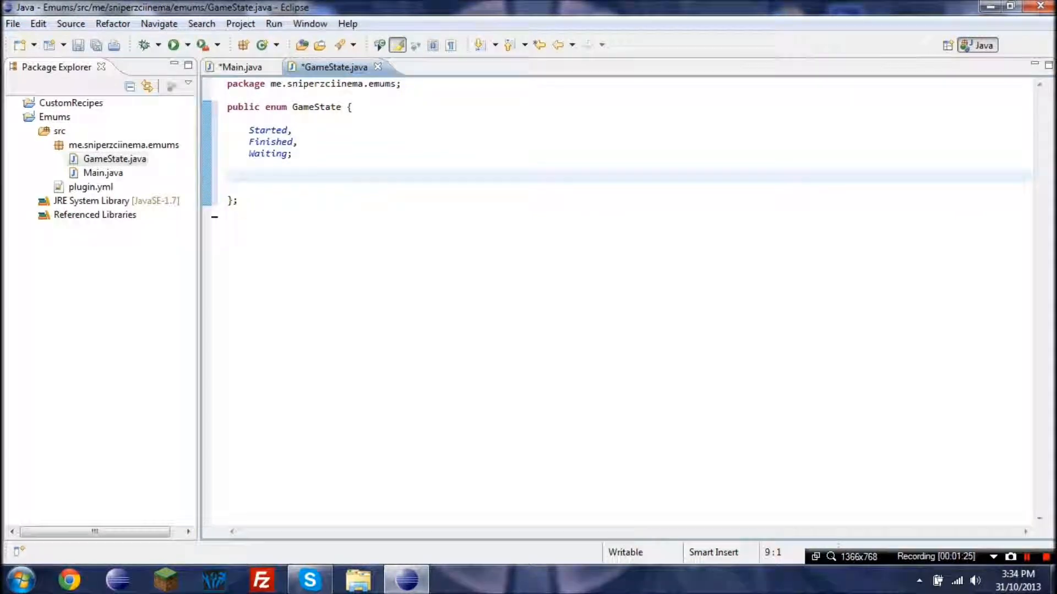
pyautogui.click(275, 130)
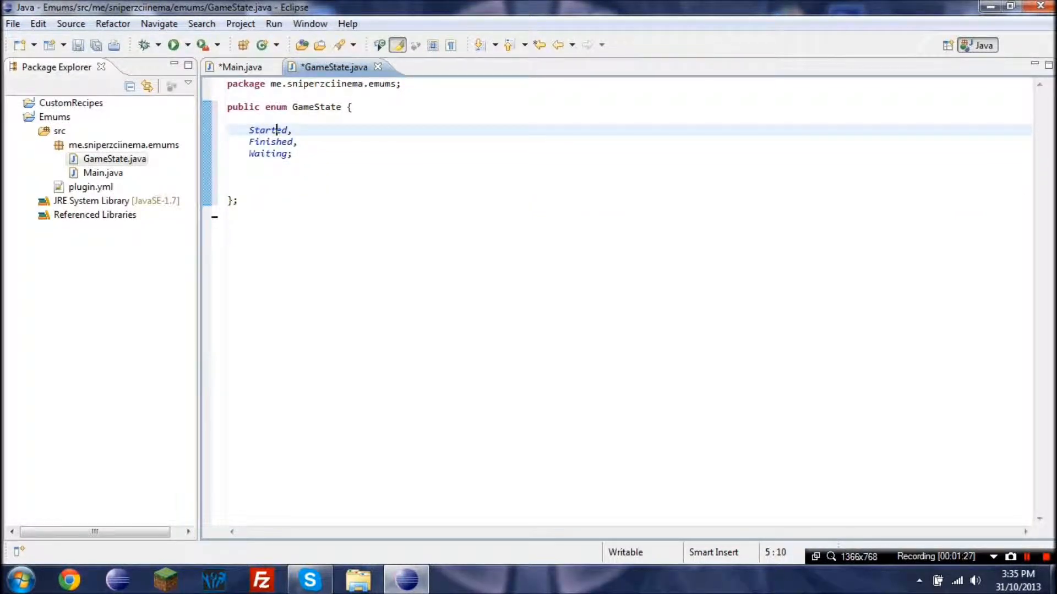
pyautogui.write('(1)')
pyautogui.click(278, 141)
pyautogui.write('(2')
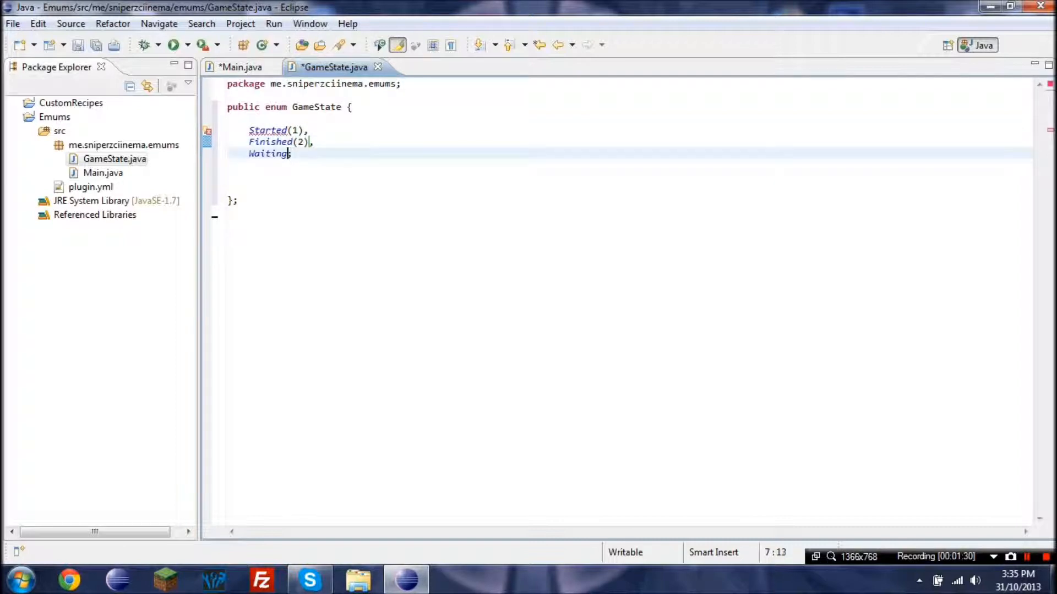
pyautogui.write('(0);')
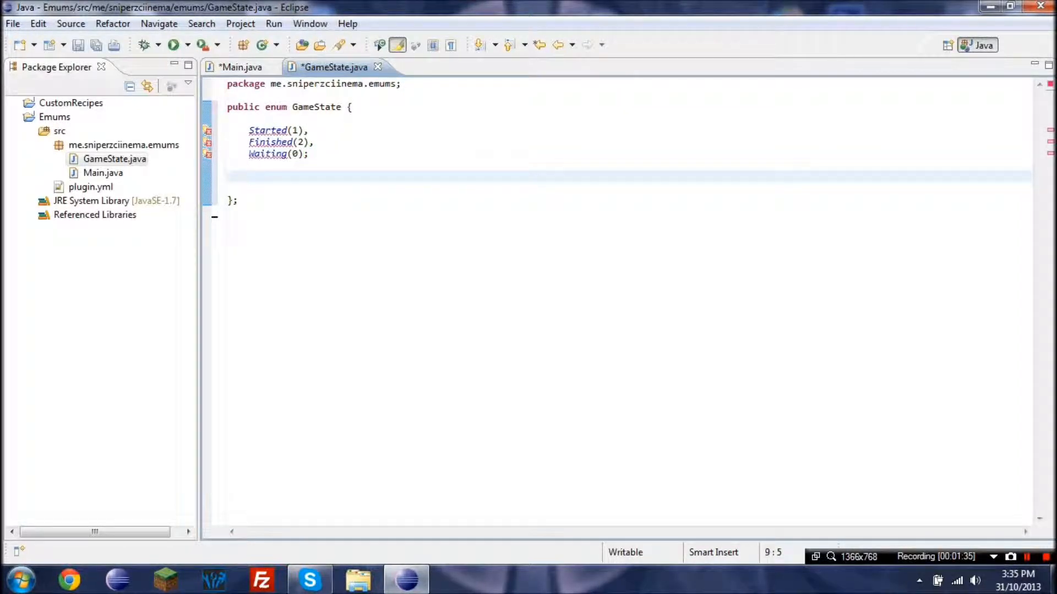
# Step: Add 'private int id;' and a GameState(int id) constructor assigning this.id = id
pyautogui.write('Ga')
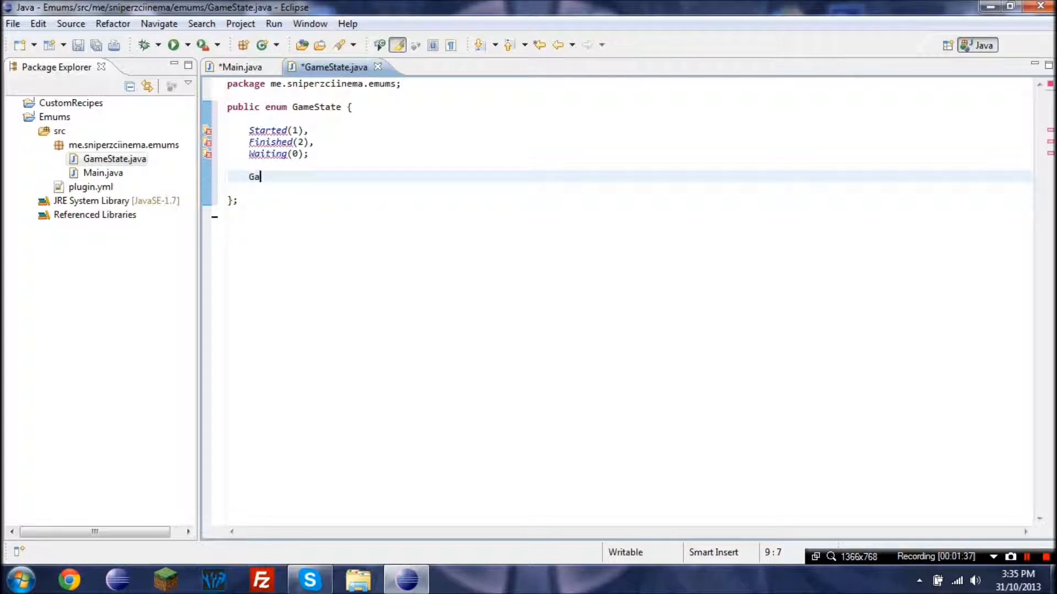
pyautogui.write('meState(id')
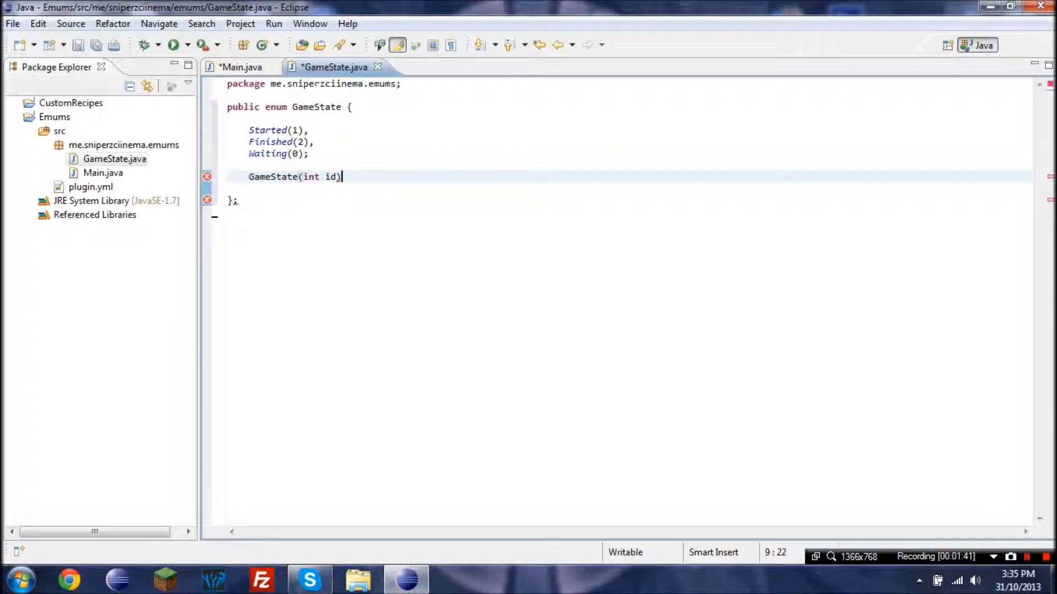
pyautogui.write('{')
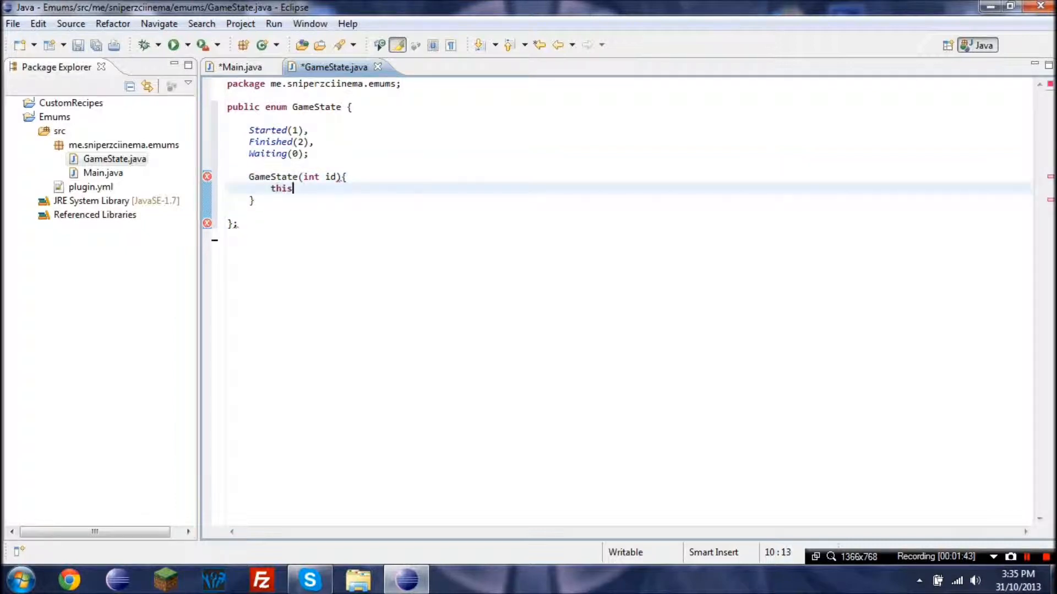
pyautogui.write('.')
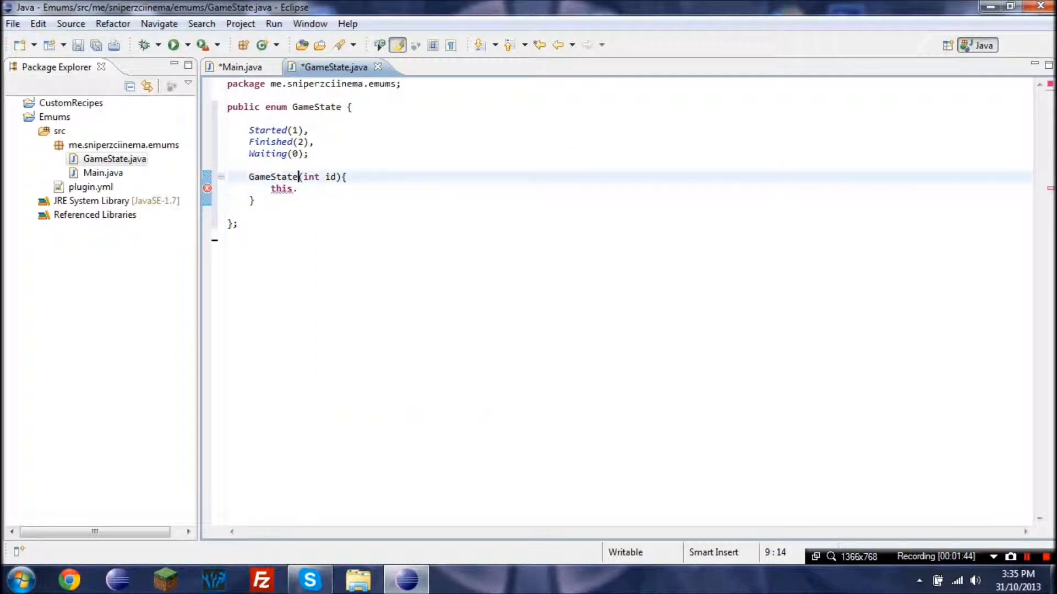
pyautogui.write('p')
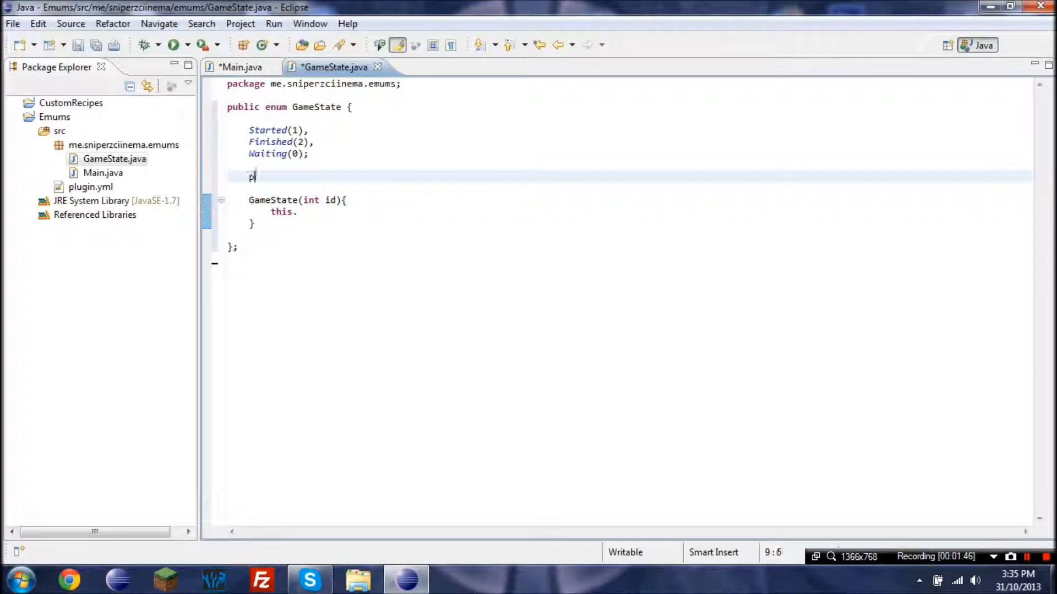
pyautogui.write('rivate int id;')
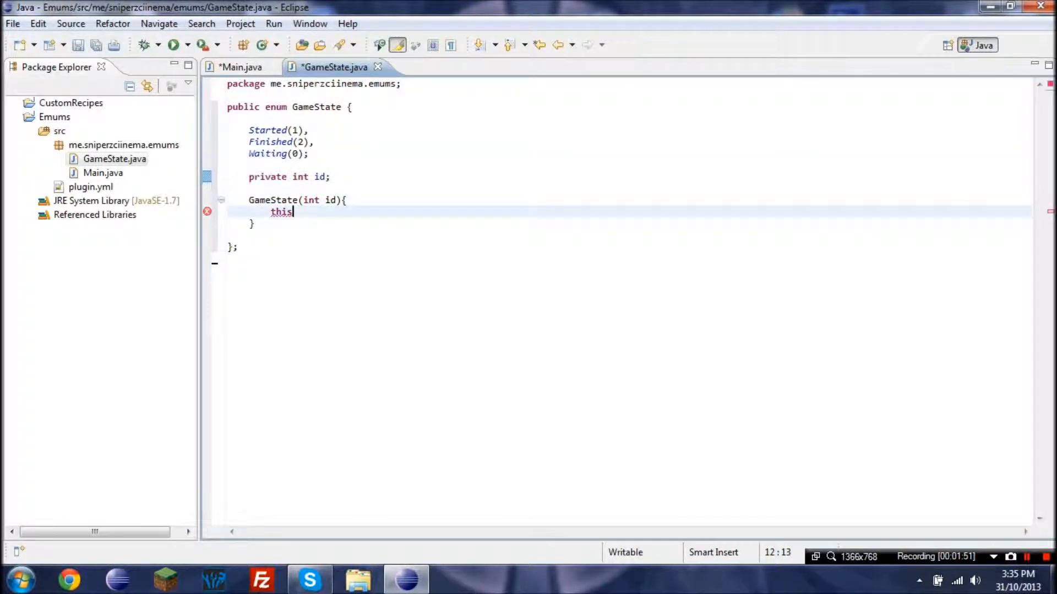
pyautogui.write('.id')
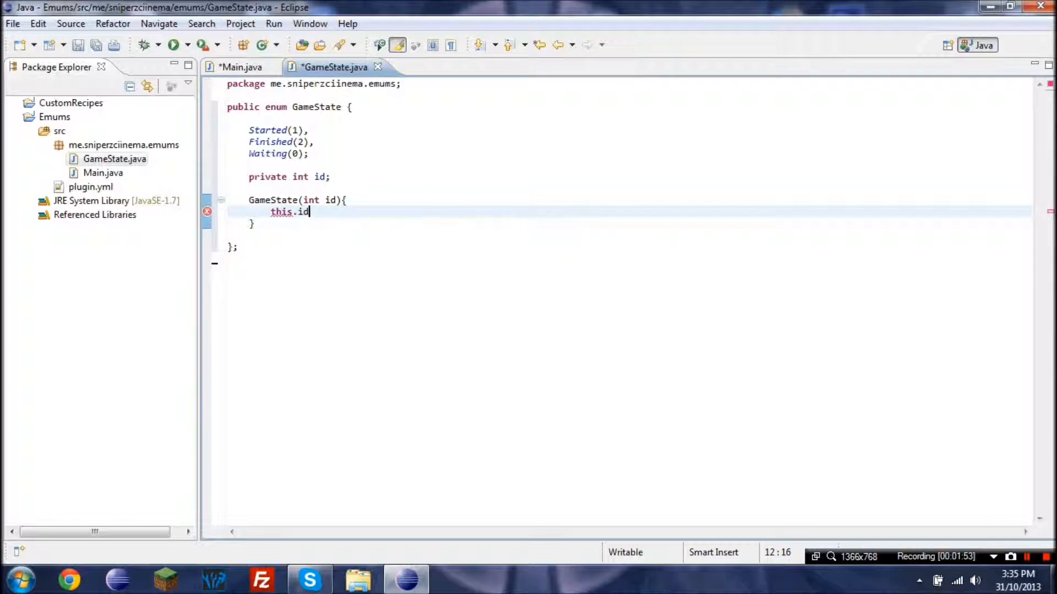
pyautogui.write('= id;')
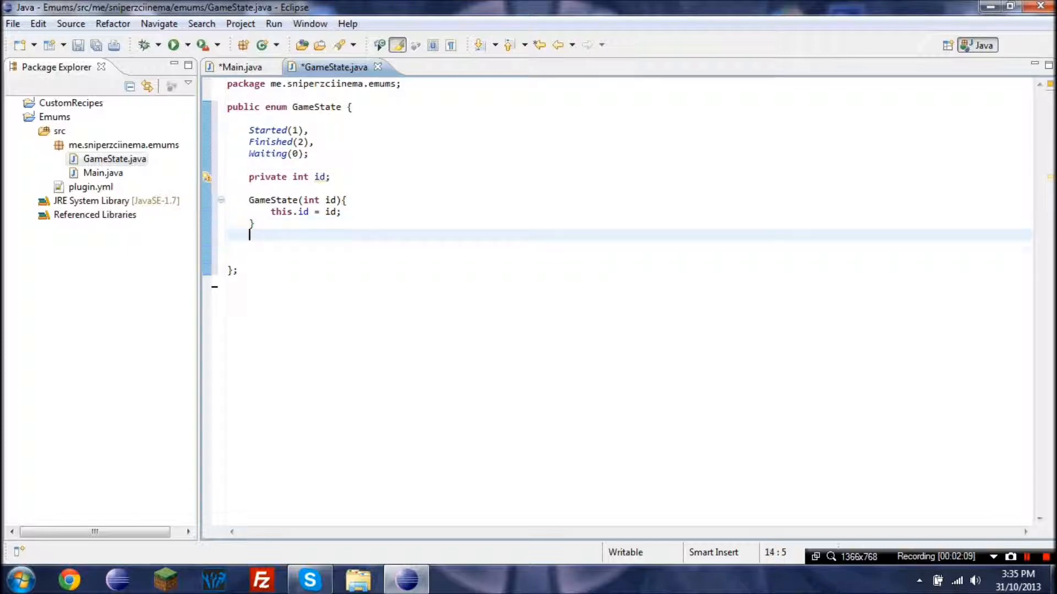
pyautogui.moveTo(250, 234); pyautogui.dragTo(250, 176)
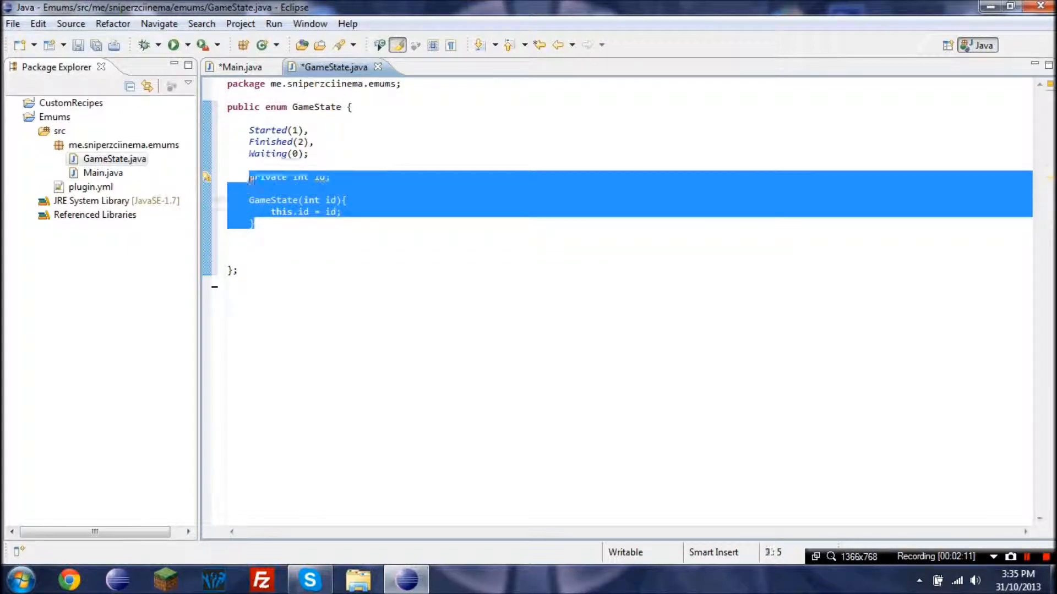
pyautogui.click(251, 153)
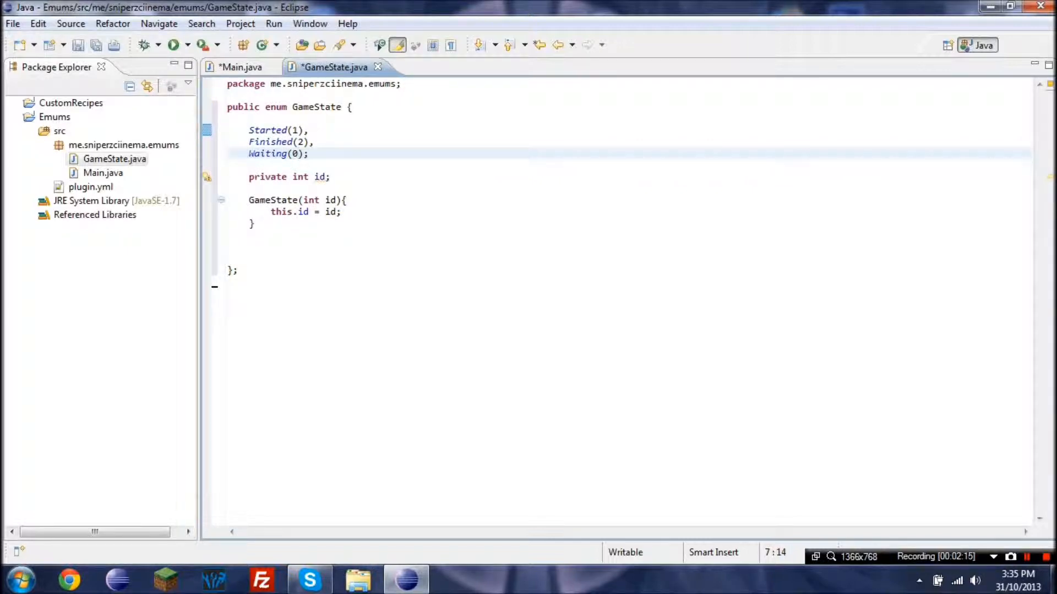
# Step: Append description strings to the constants, e.g. Started(1, "The game is being played")
pyautogui.write(',')
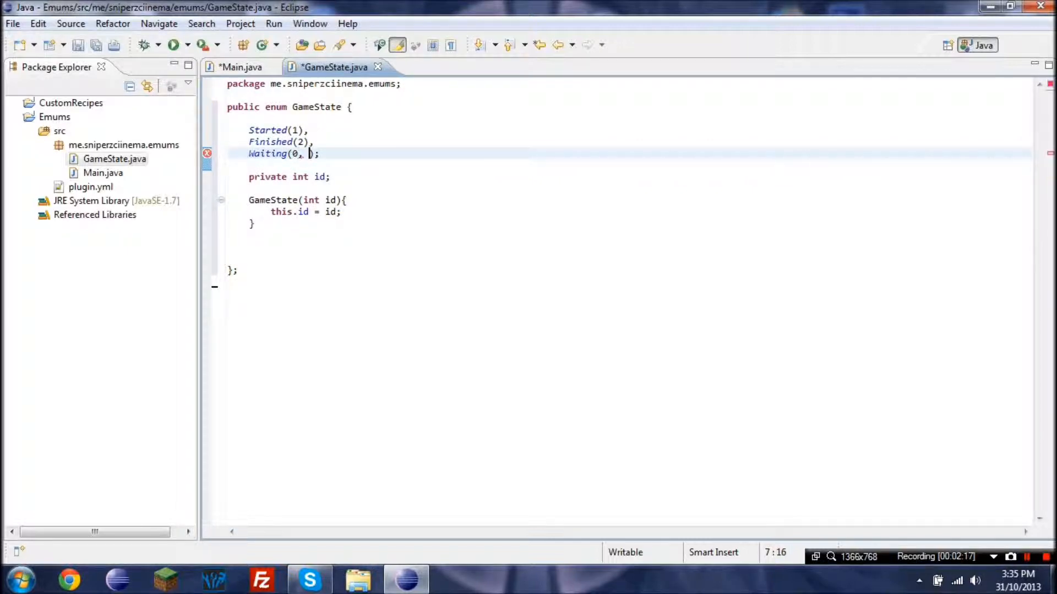
pyautogui.write('"G')
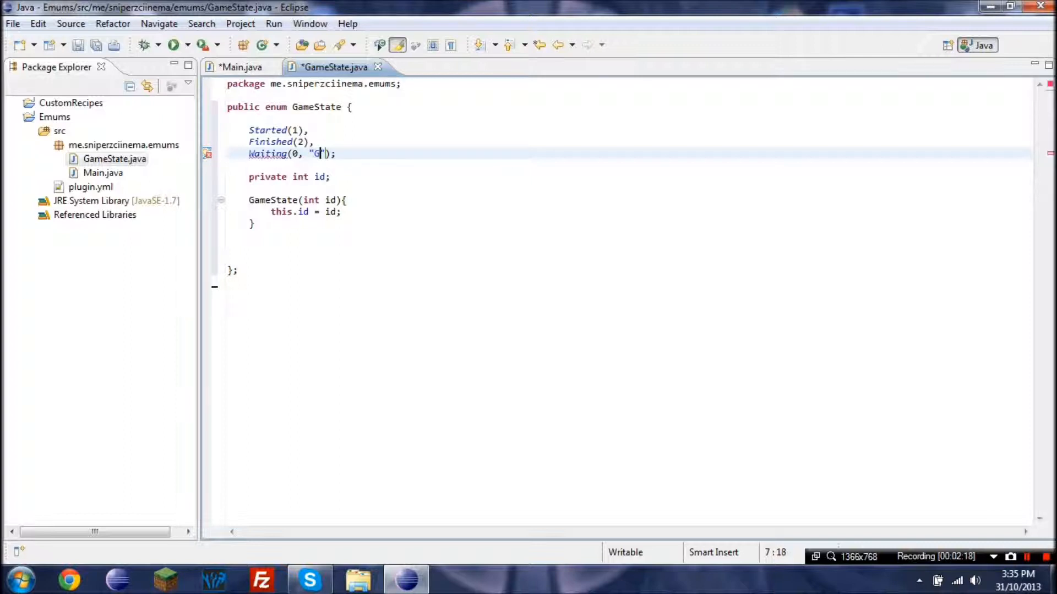
pyautogui.write('The game is currently waitin')
pyautogui.click(278, 130)
pyautogui.write(', "The ')
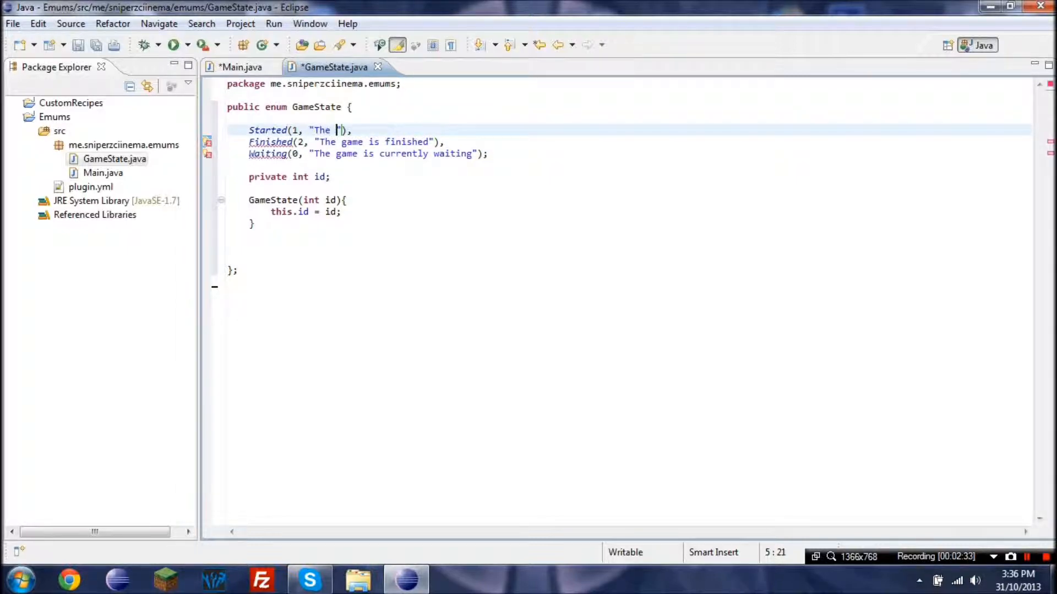
pyautogui.write('game is being played')
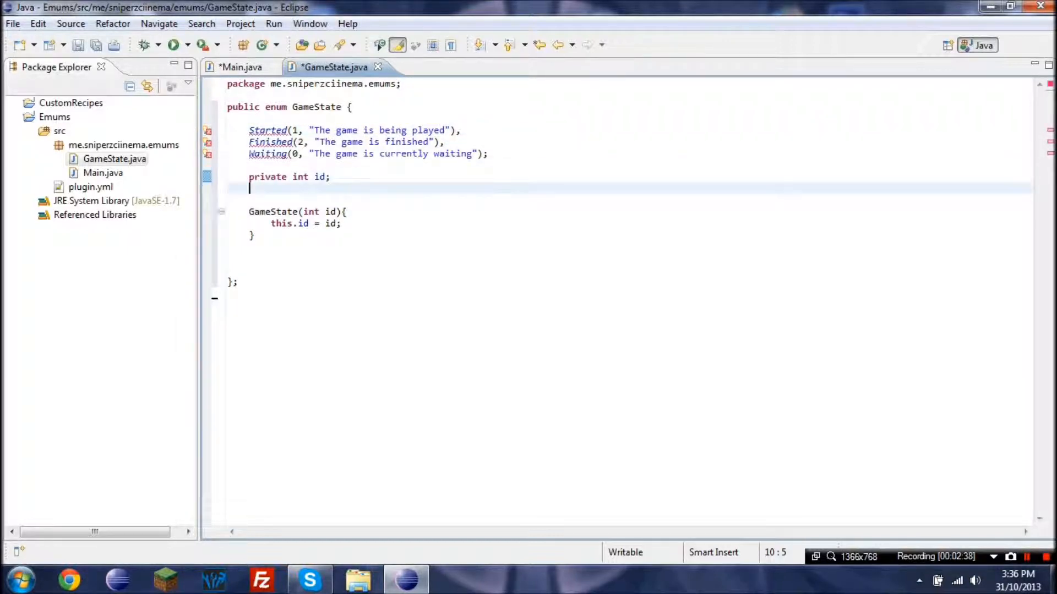
# Step: Add 'private String desc;' and extend the constructor with String desc, assigning this.desc = desc
pyautogui.write('private String')
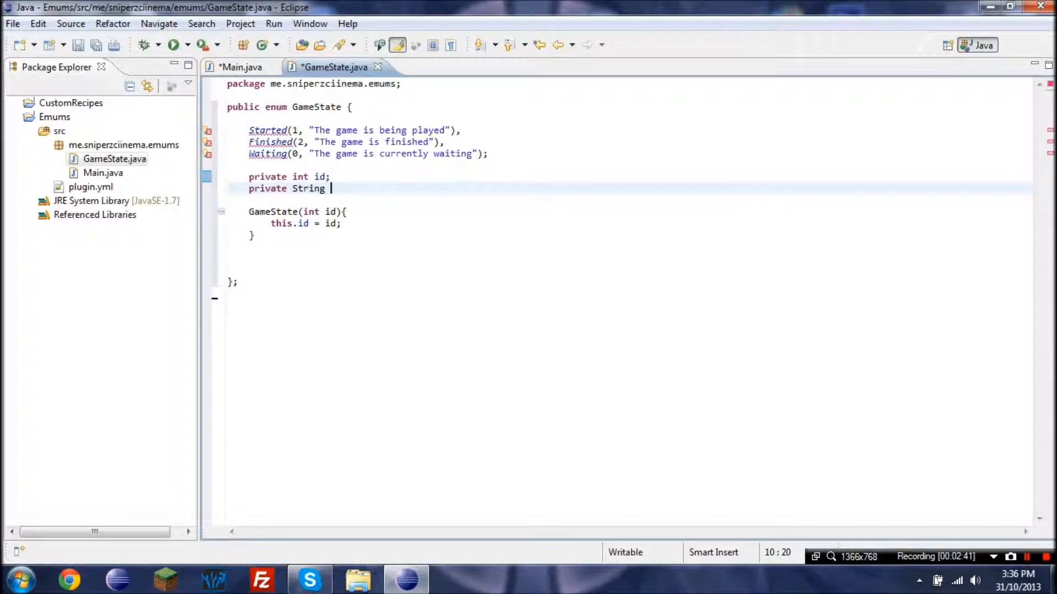
pyautogui.write('desc;')
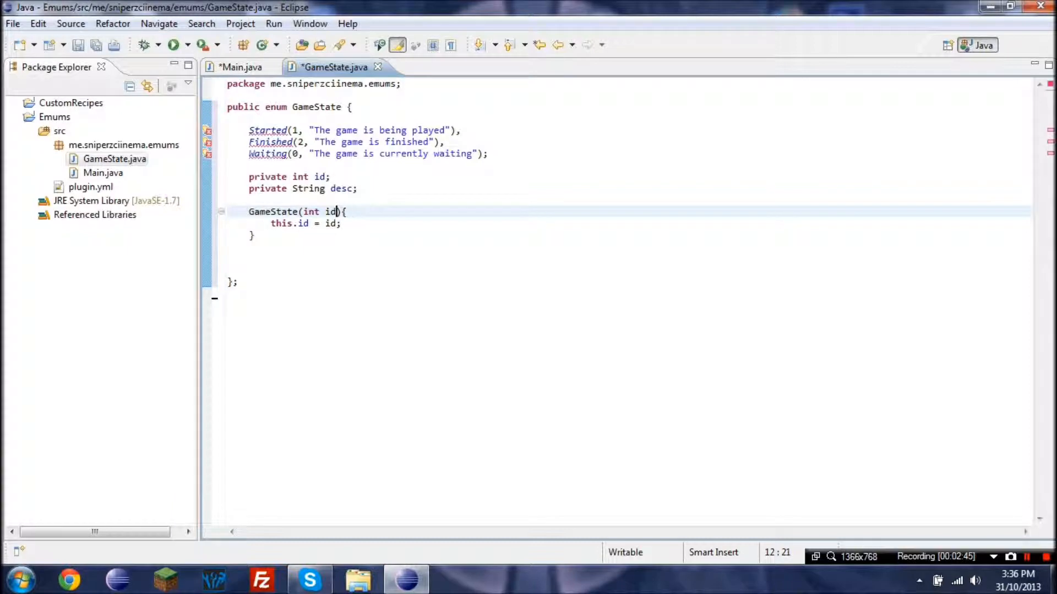
pyautogui.write(', String desc')
pyautogui.write('this.')
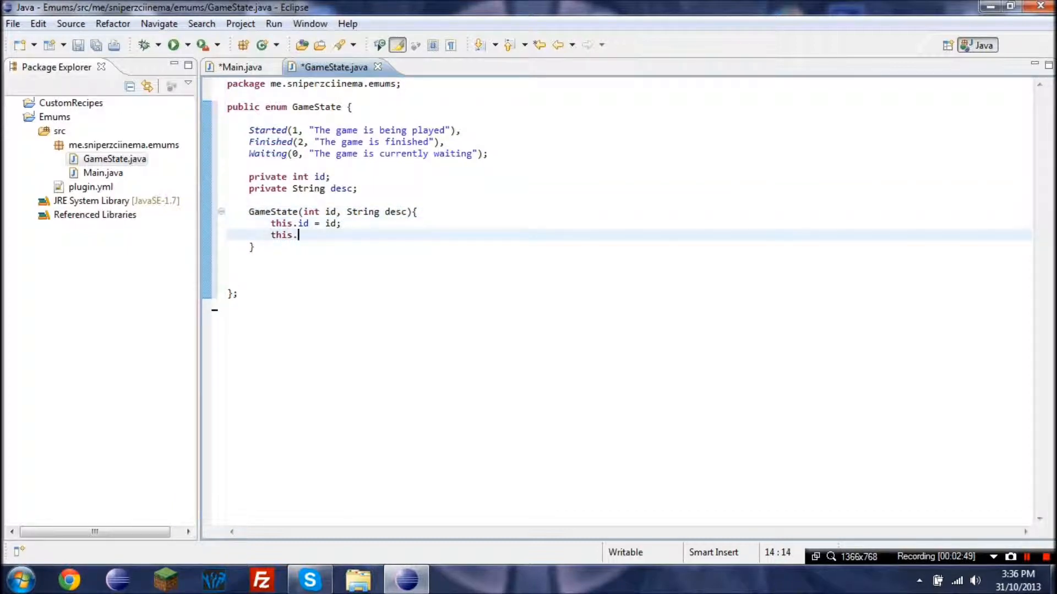
pyautogui.write('desc = d')
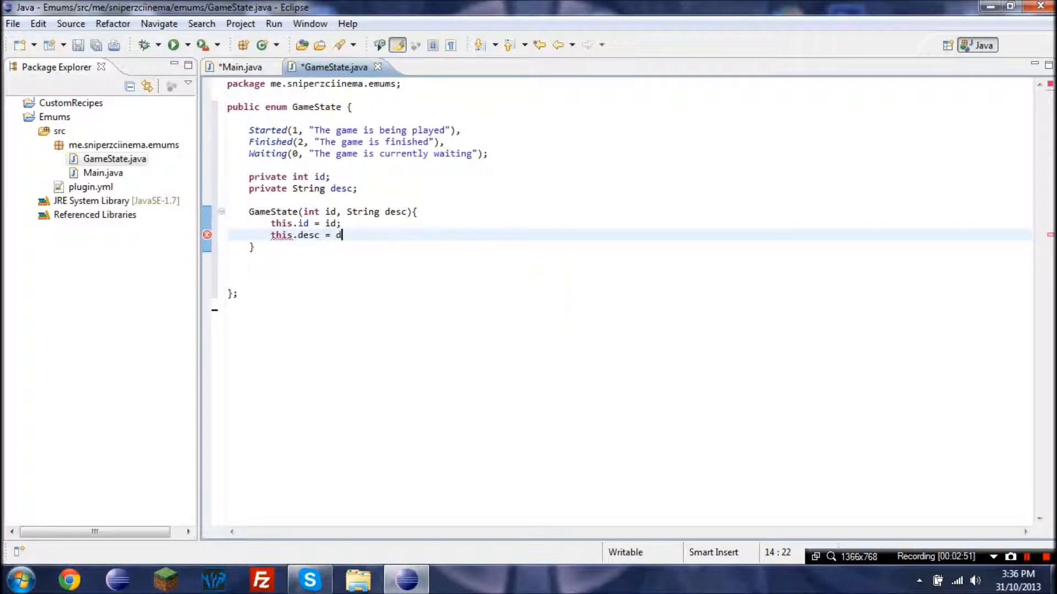
pyautogui.write('esc;')
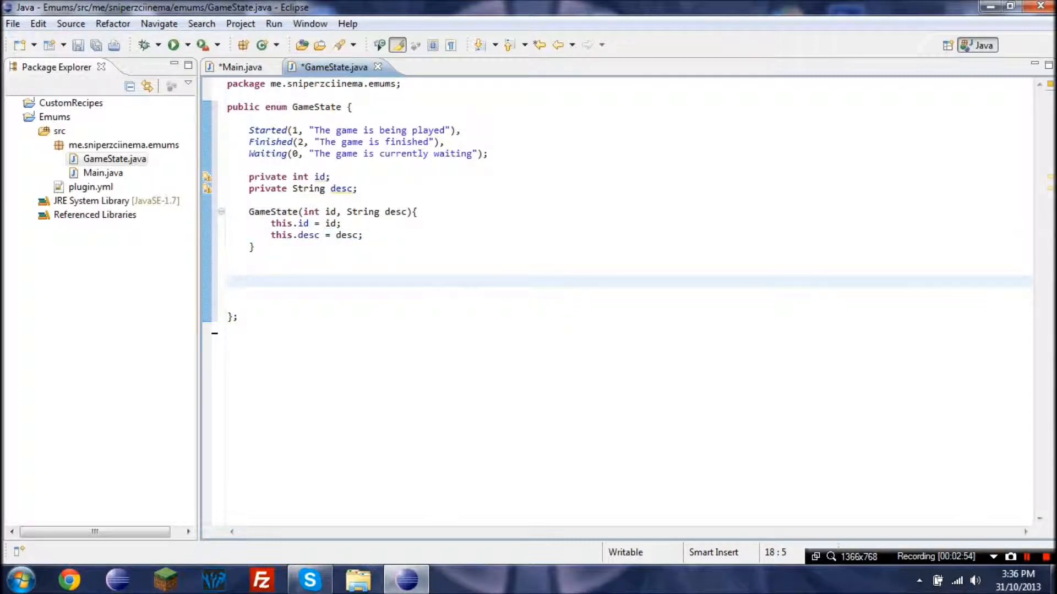
# Step: Write the getter 'public int getId(){ return id; }'
pyautogui.write('publi')
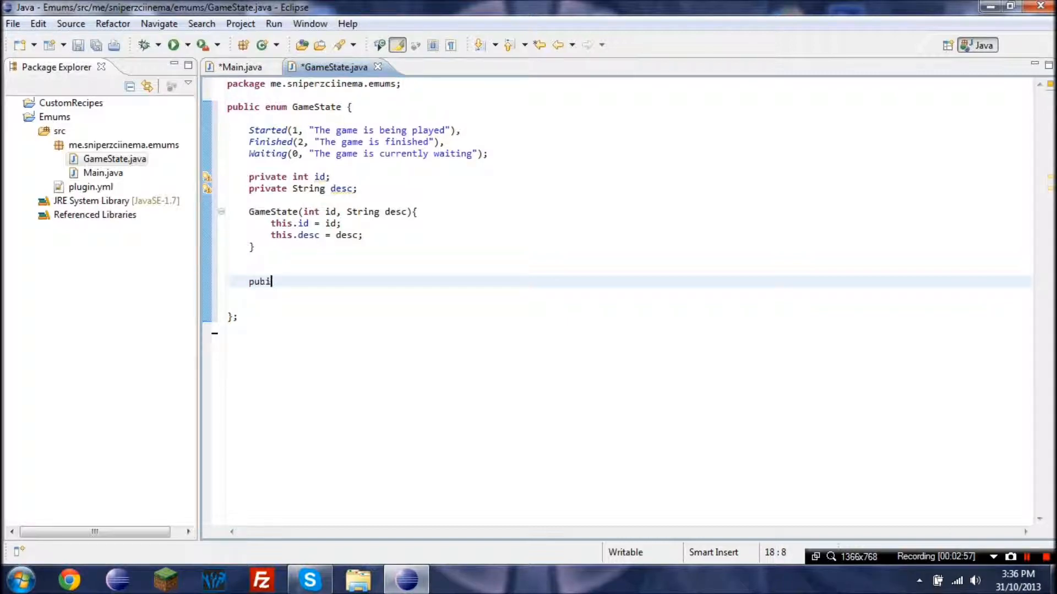
pyautogui.write('c s')
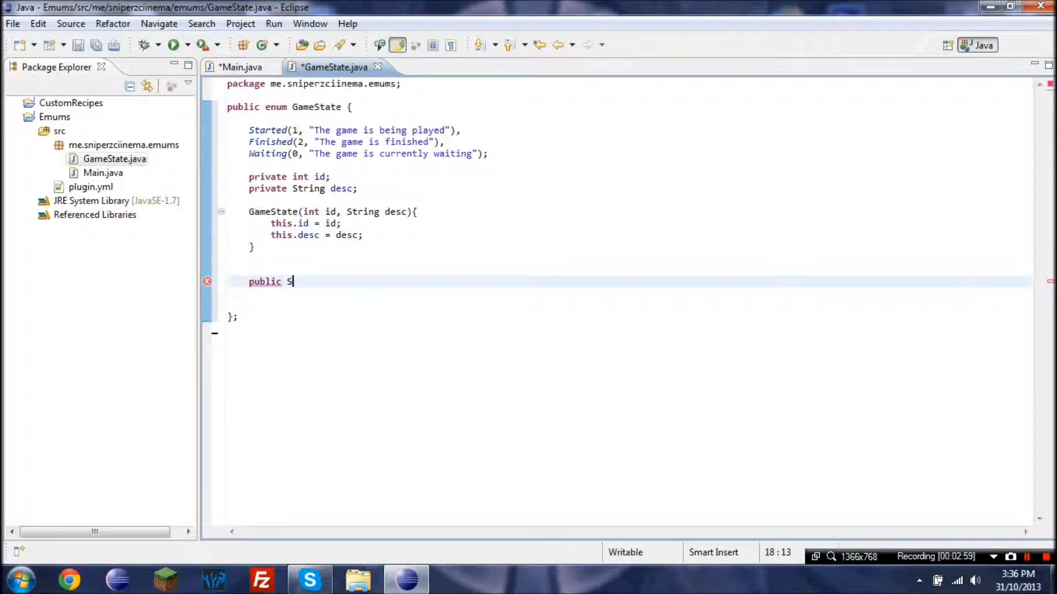
pyautogui.write('int')
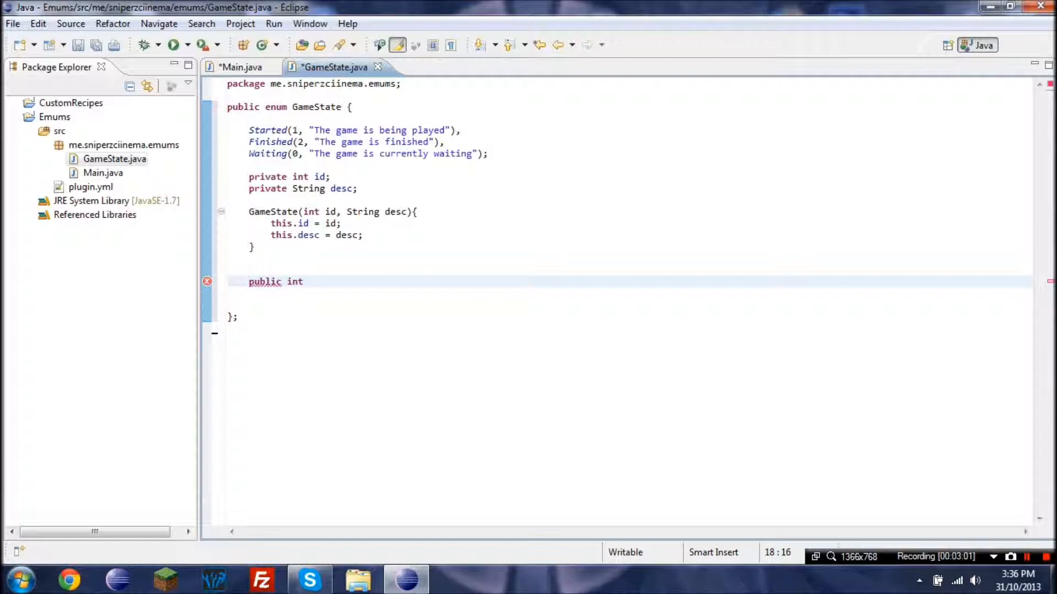
pyautogui.write('getId()')
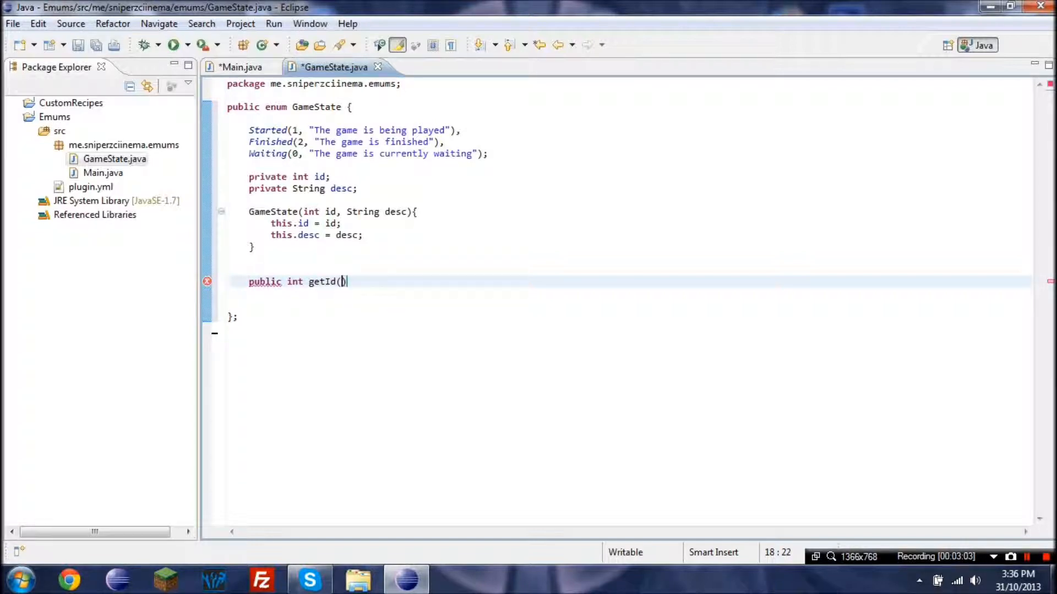
pyautogui.write('{')
pyautogui.write('ret')
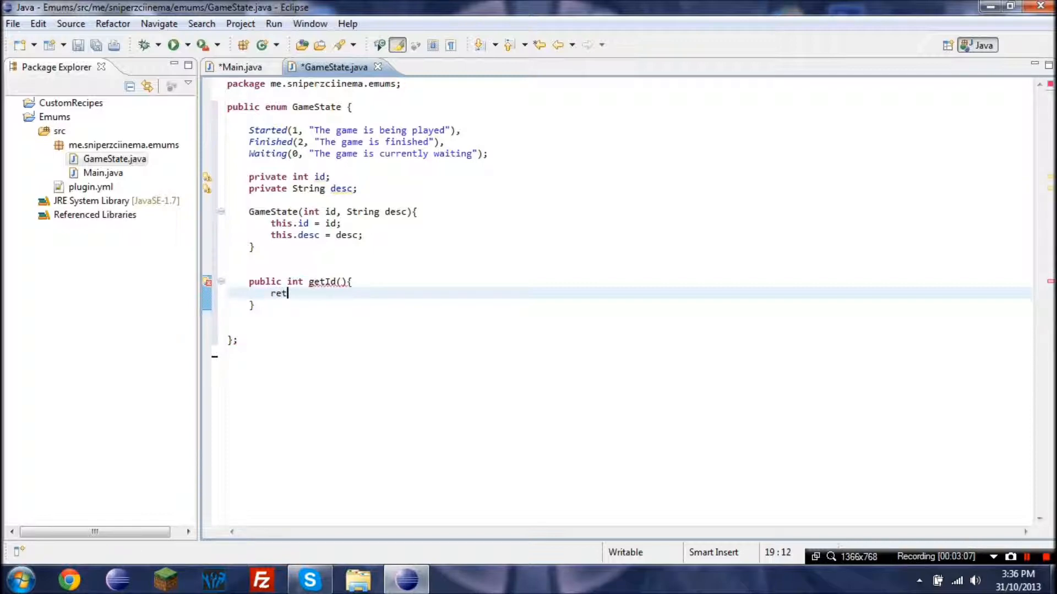
pyautogui.write('urn id;')
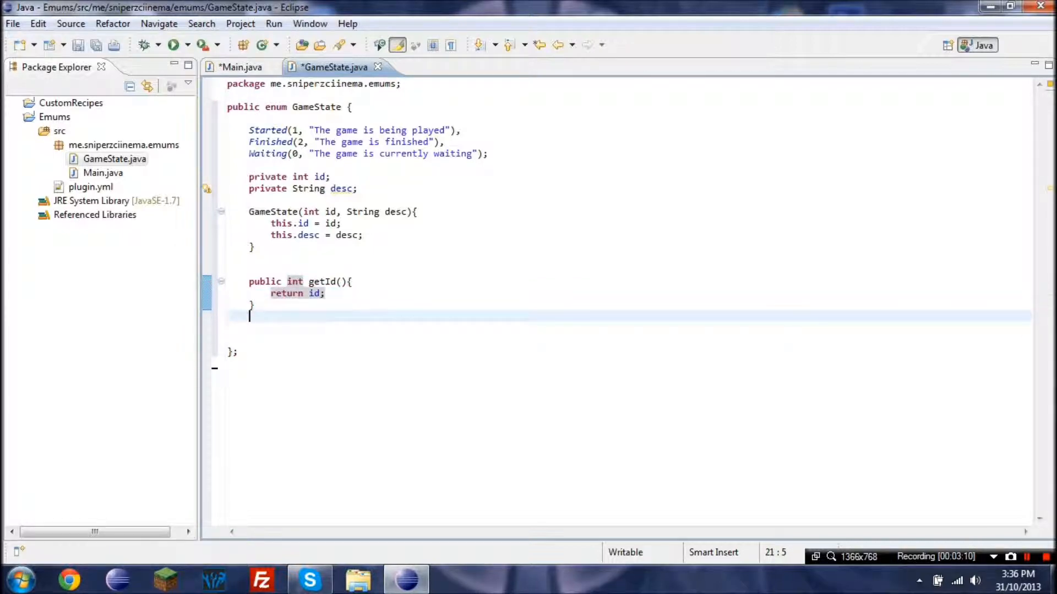
# Step: Write the getter 'public String getDesc(){ return desc; }' below getId
pyautogui.write('public Str')
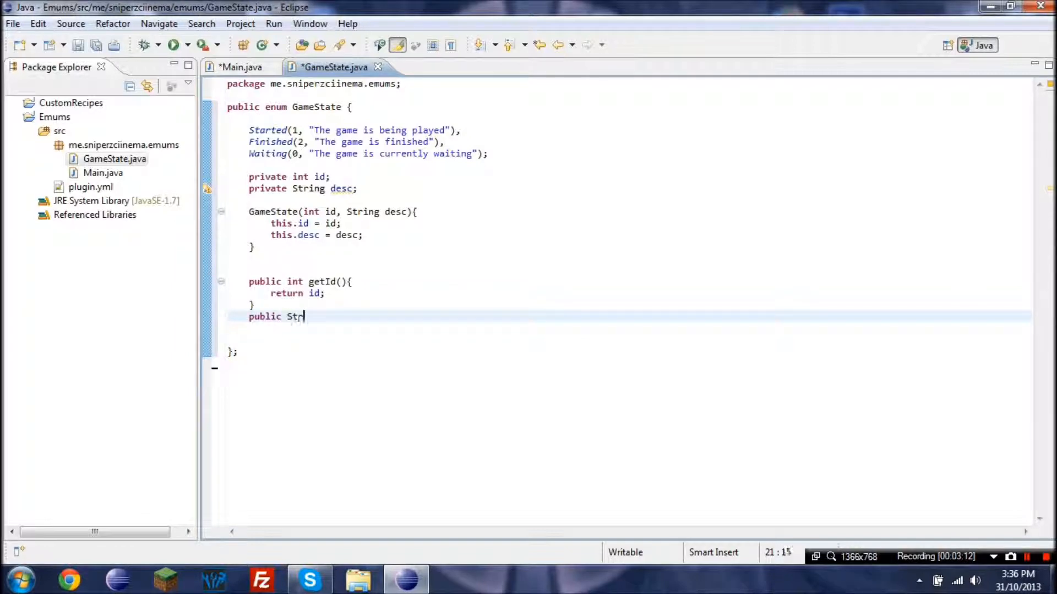
pyautogui.write('ing getDesc(){')
pyautogui.write('re')
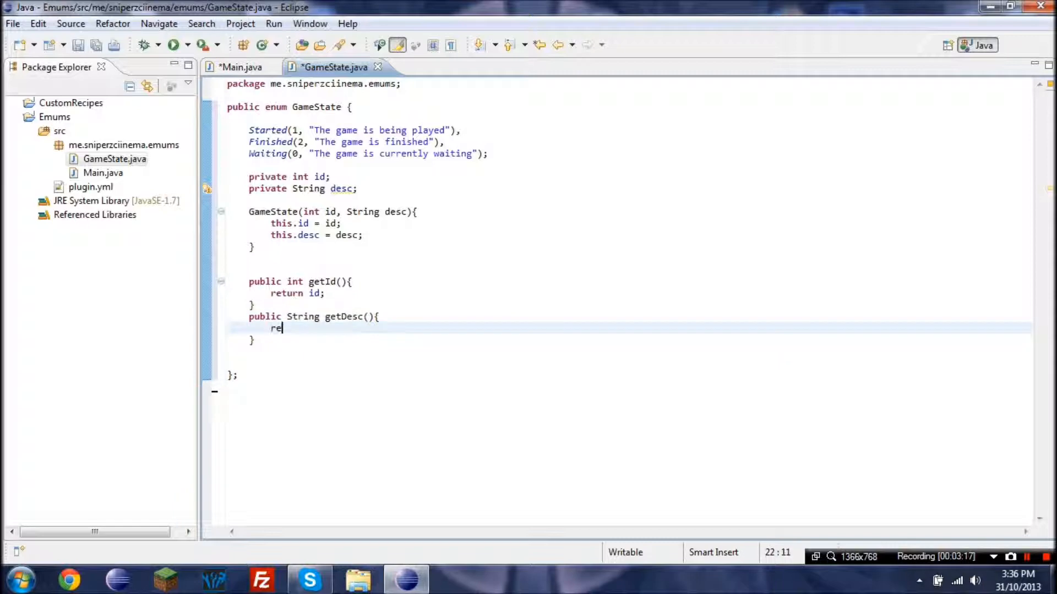
pyautogui.write('turn desc;')
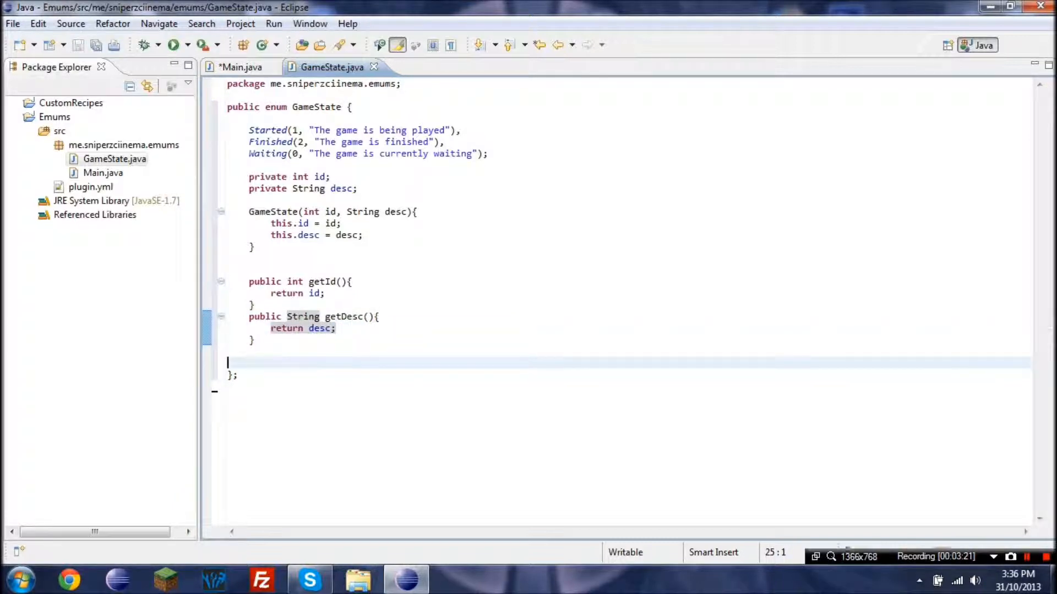
# Step: In Main's onEnable, start 'GameState.Started.' to preview the getters, then return to GameState.java
pyautogui.click(241, 67)
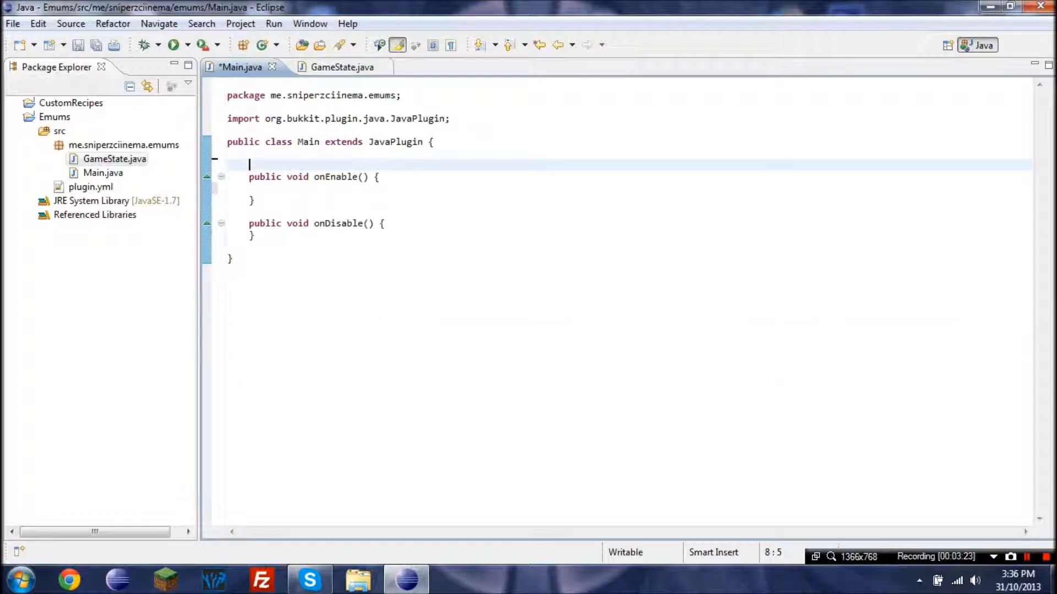
pyautogui.write('Gam')
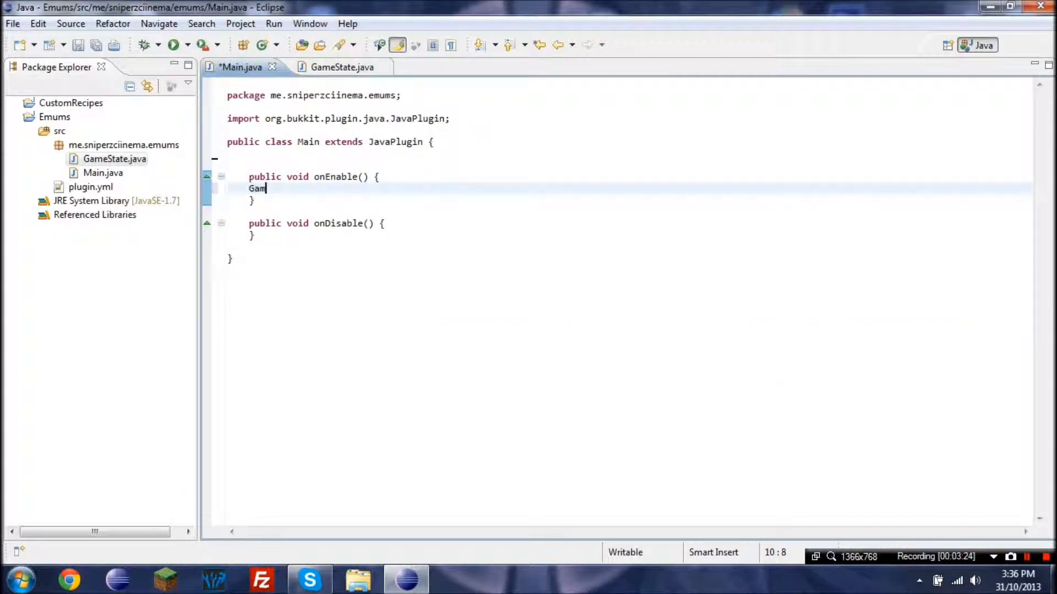
pyautogui.write('eState.Started.')
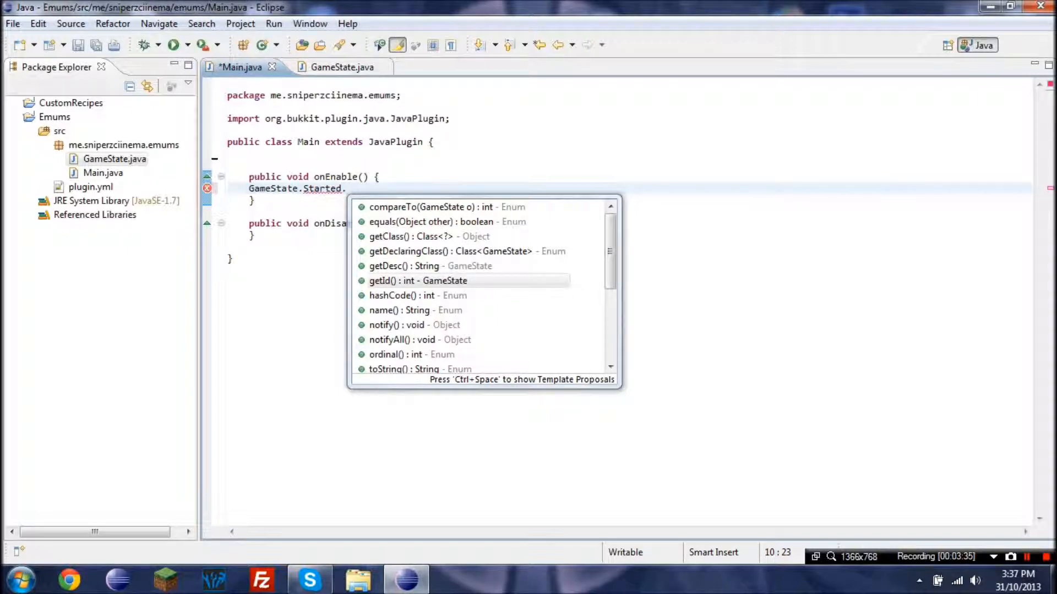
pyautogui.click(331, 67)
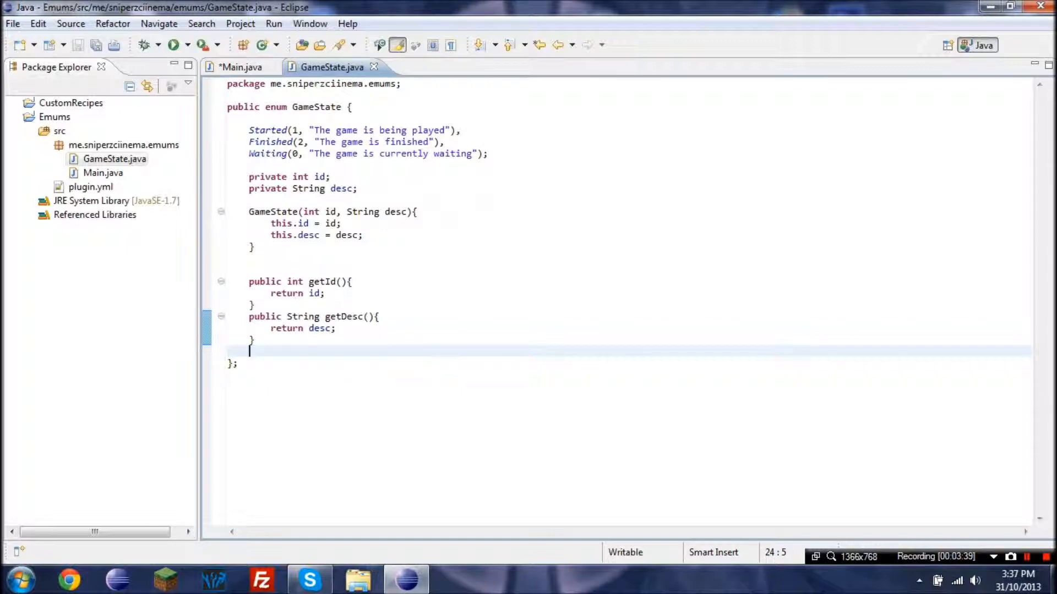
# Step: Add a Disabled(3, "The game is disabled") constant after Finished
pyautogui.click(270, 270)
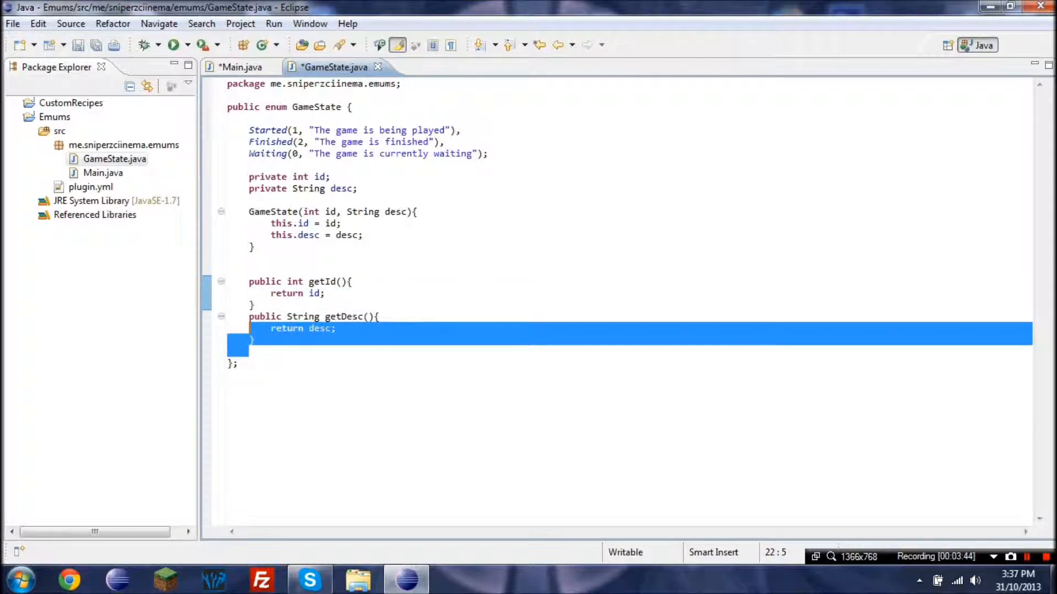
pyautogui.click(250, 130)
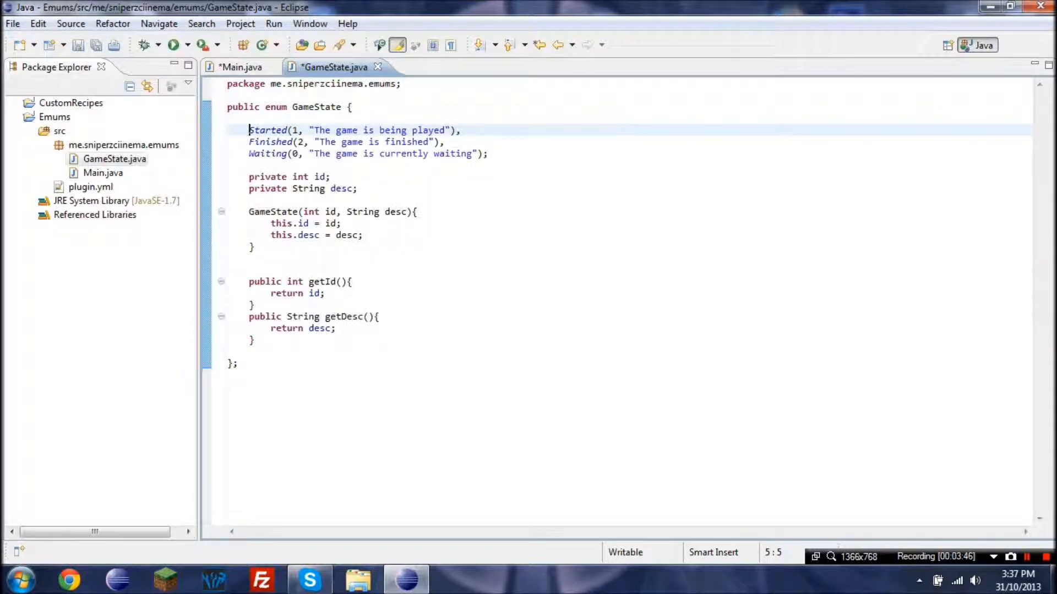
pyautogui.click(484, 154)
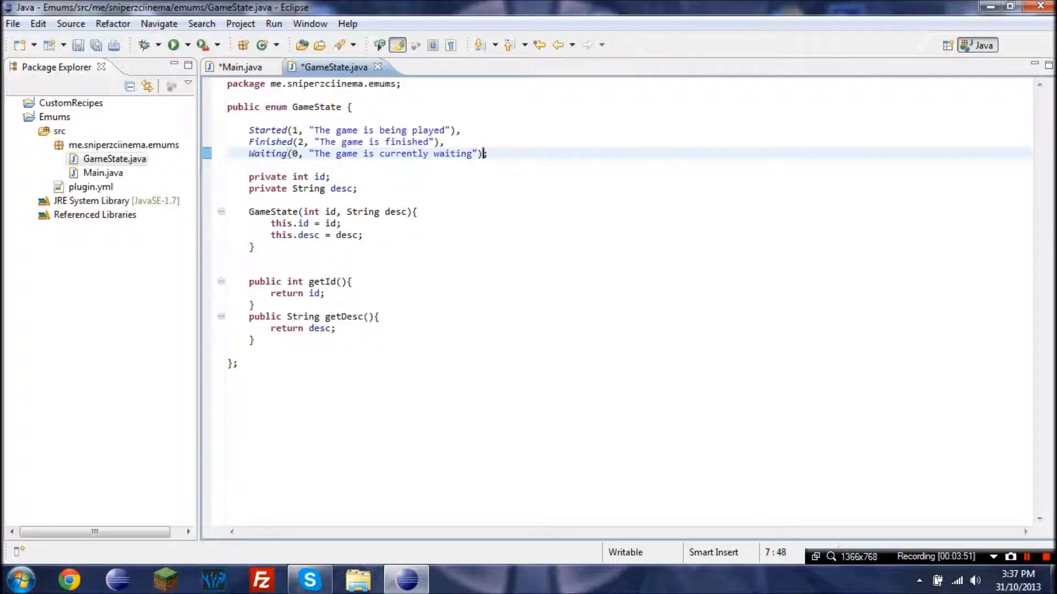
pyautogui.write('Dis;')
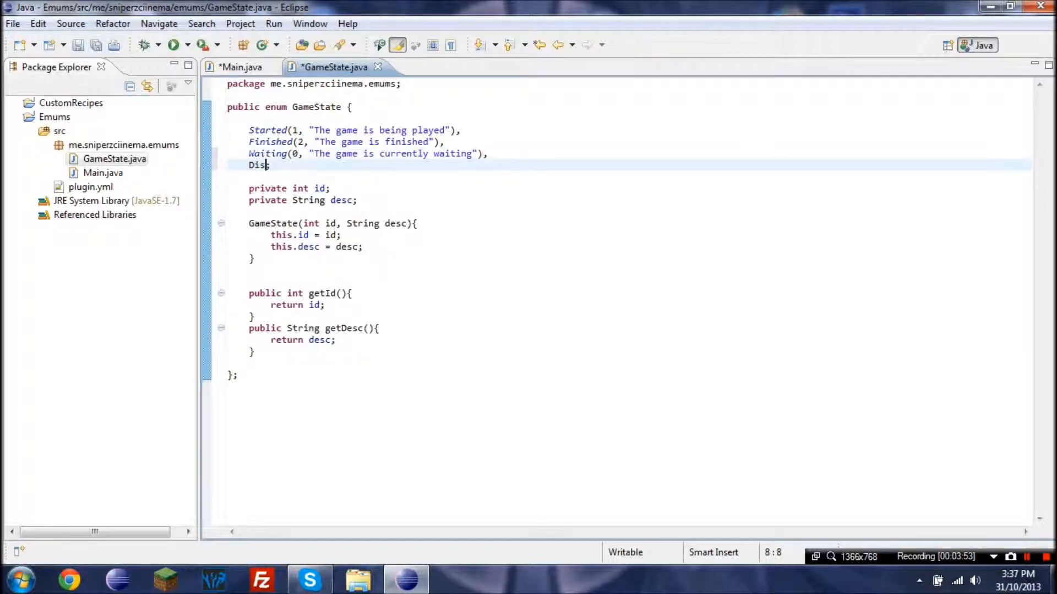
pyautogui.write('abled()')
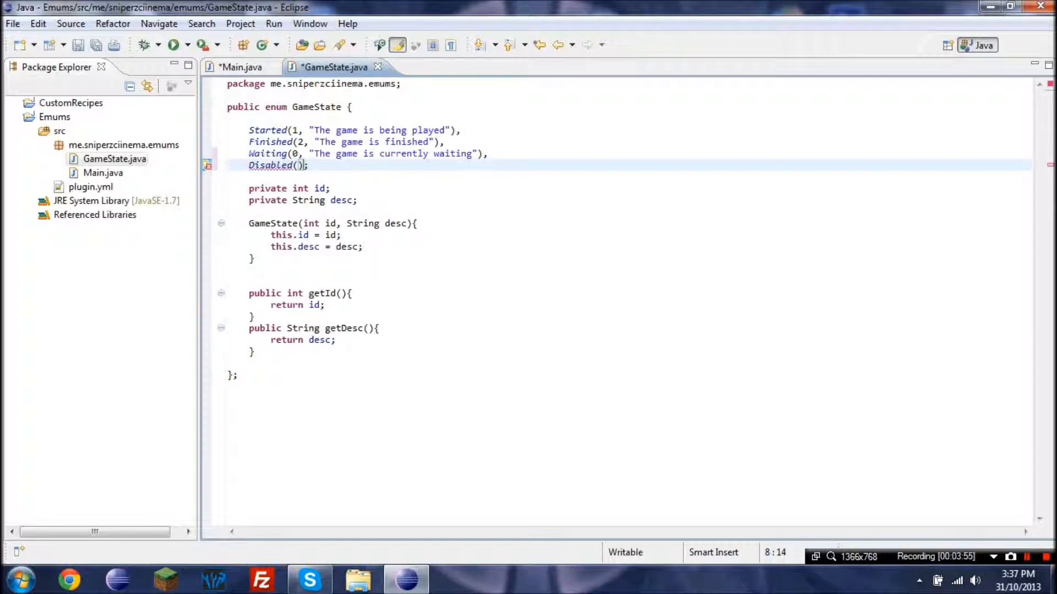
pyautogui.write('3, "The game is disabled')
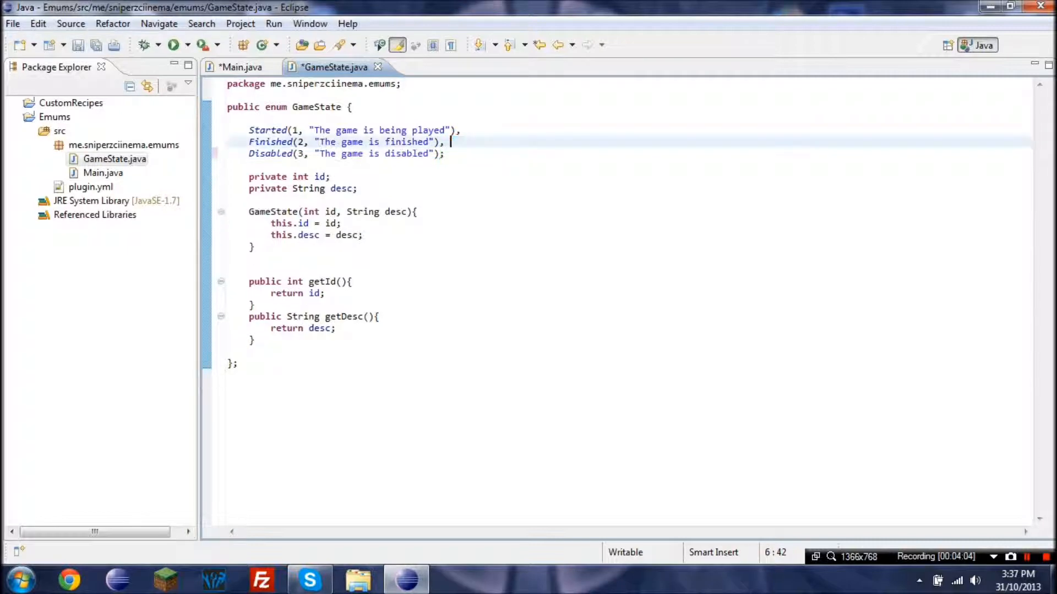
# Step: Move Waiting(0, "The game is currently waiting") to the top of the constant list
pyautogui.write('Waiting(0, "The game is currently waiting"),')
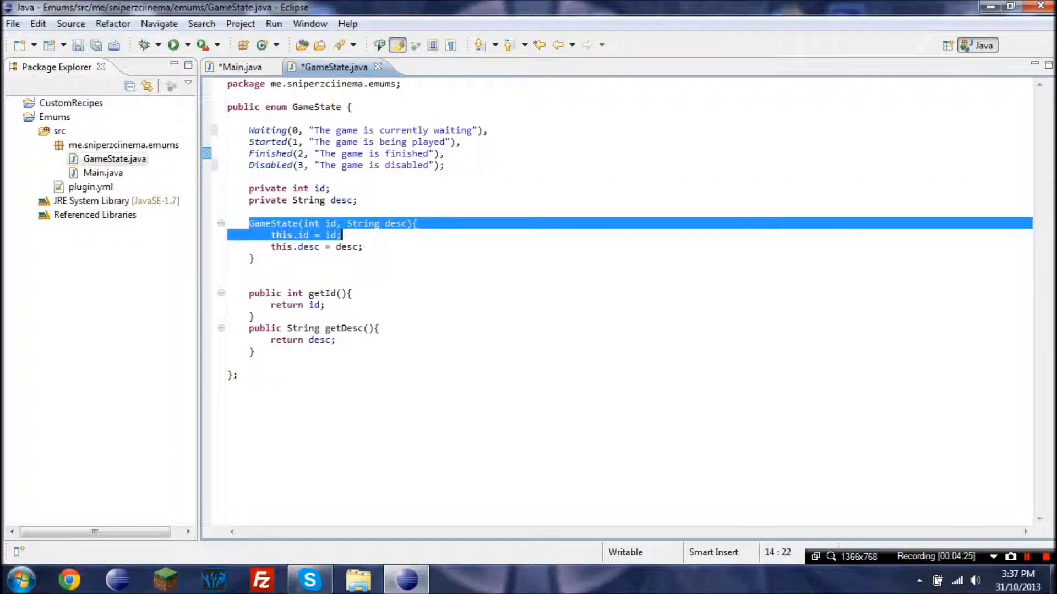
# Step: Extend the constructor signature with a third parameter 'int amount'
pyautogui.click(315, 305)
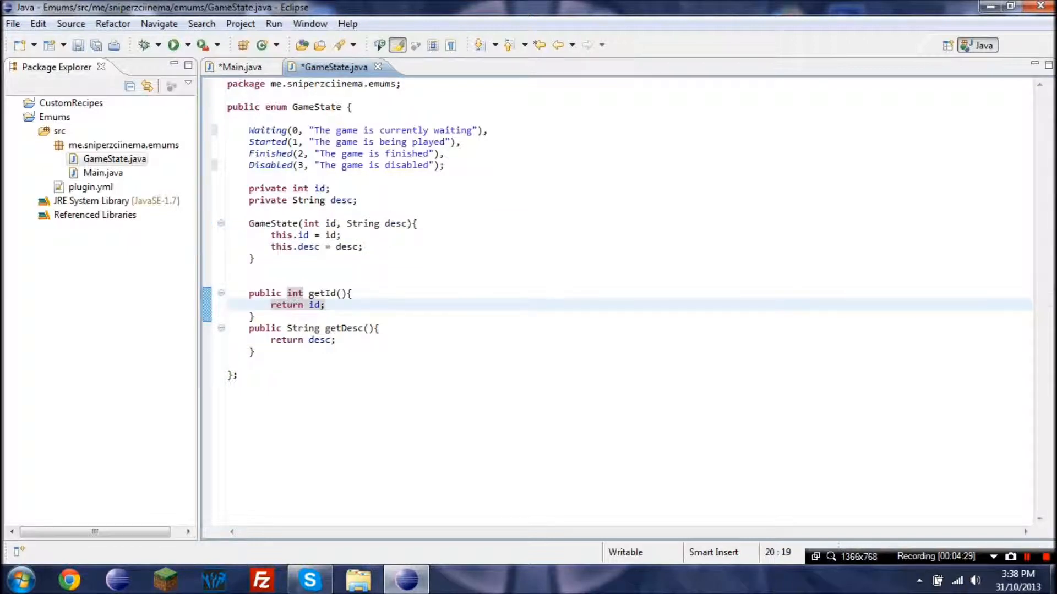
pyautogui.click(416, 223)
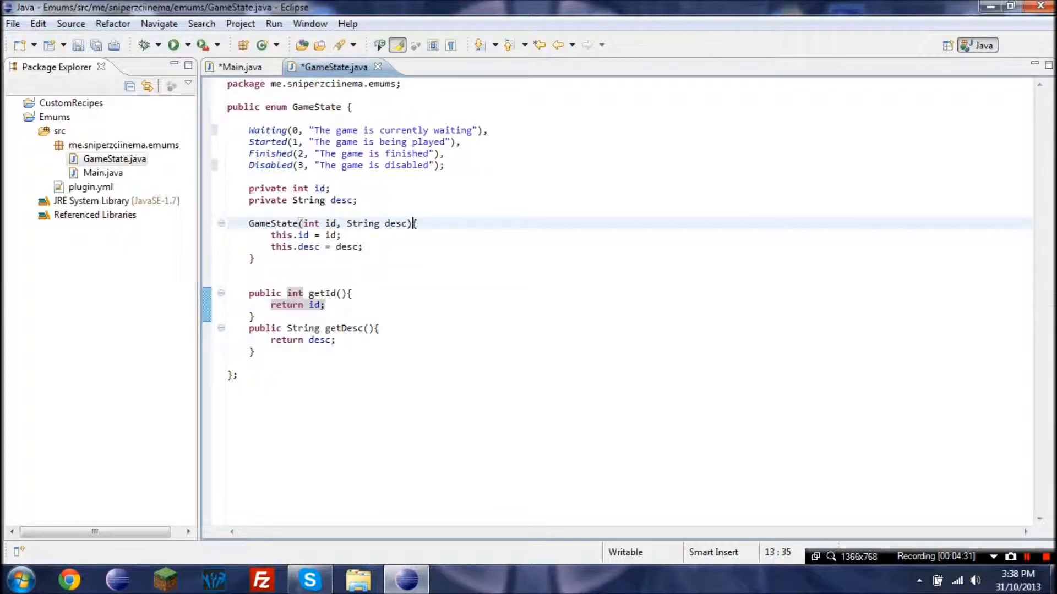
pyautogui.write(',')
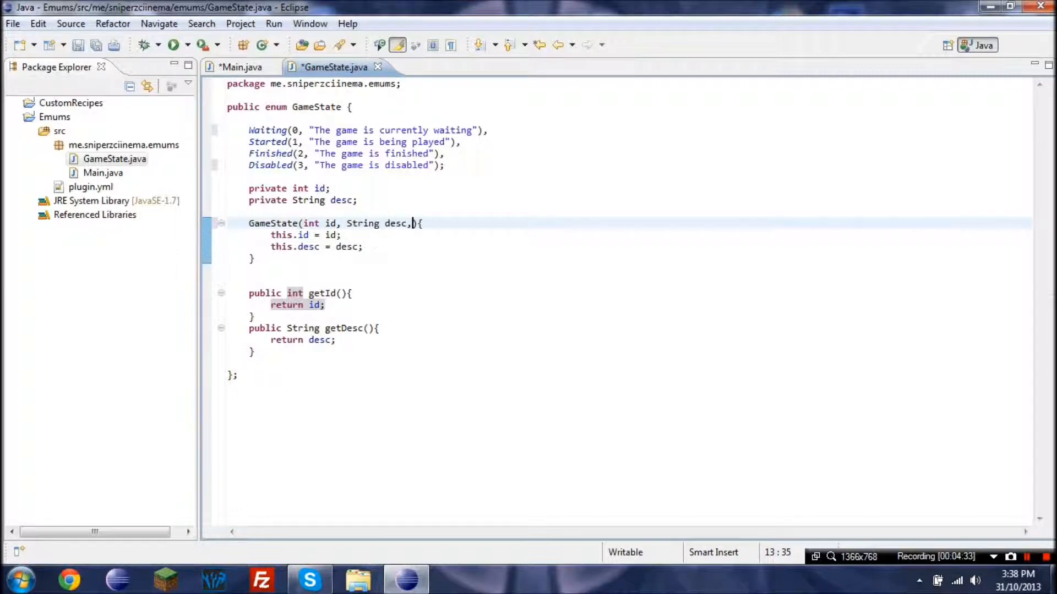
pyautogui.write('i')
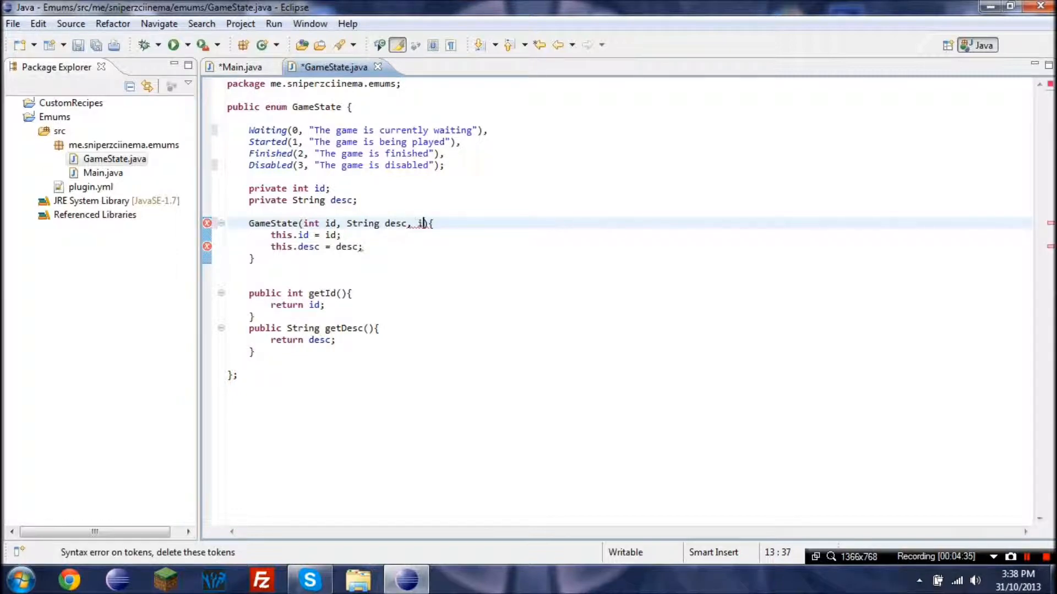
pyautogui.write('int amount')
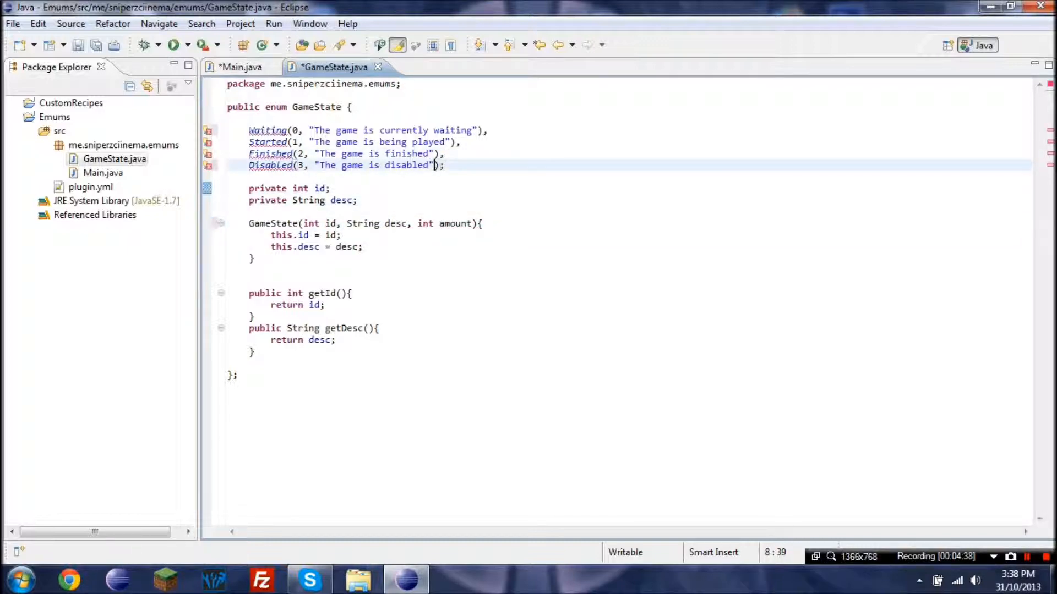
# Step: Pass amounts to the constants: Waiting 0, Started 2, Finished 4, Disabled 4
pyautogui.write(',')
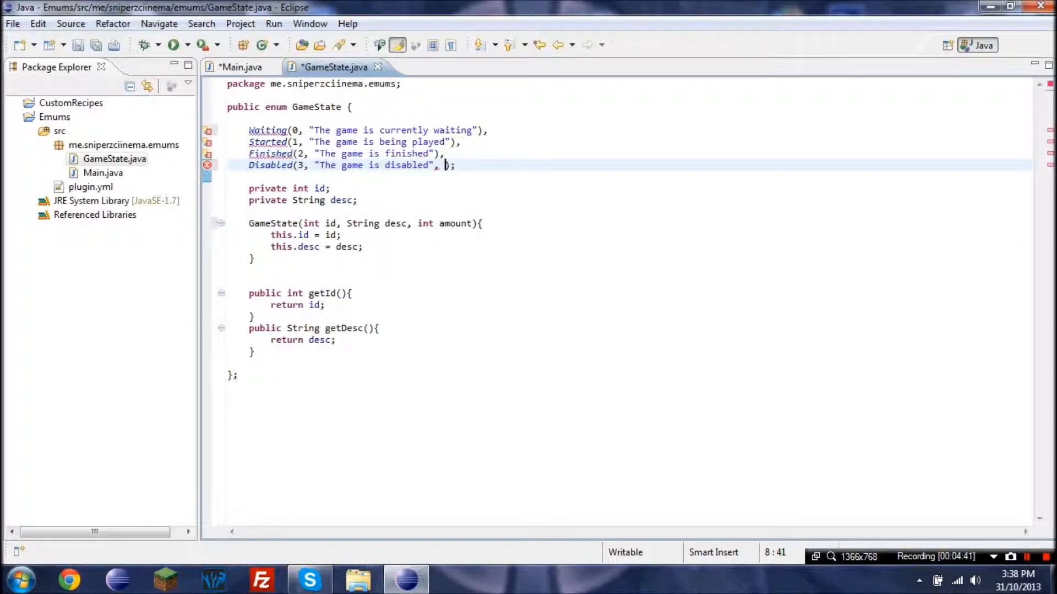
pyautogui.write('4')
pyautogui.click(349, 153)
pyautogui.write(', ')
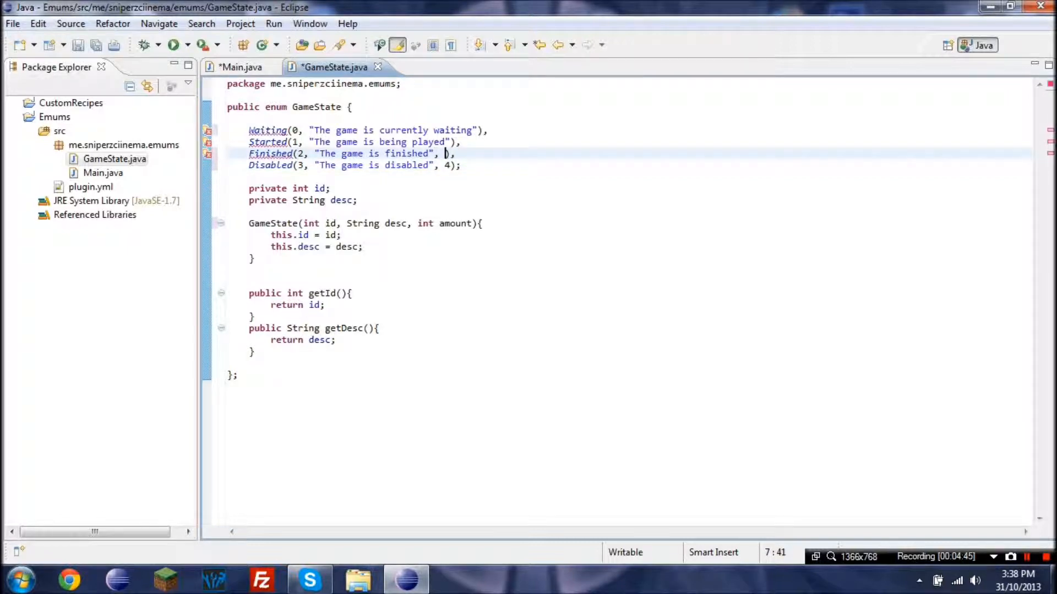
pyautogui.write('2')
pyautogui.click(368, 130)
pyautogui.write(', 0')
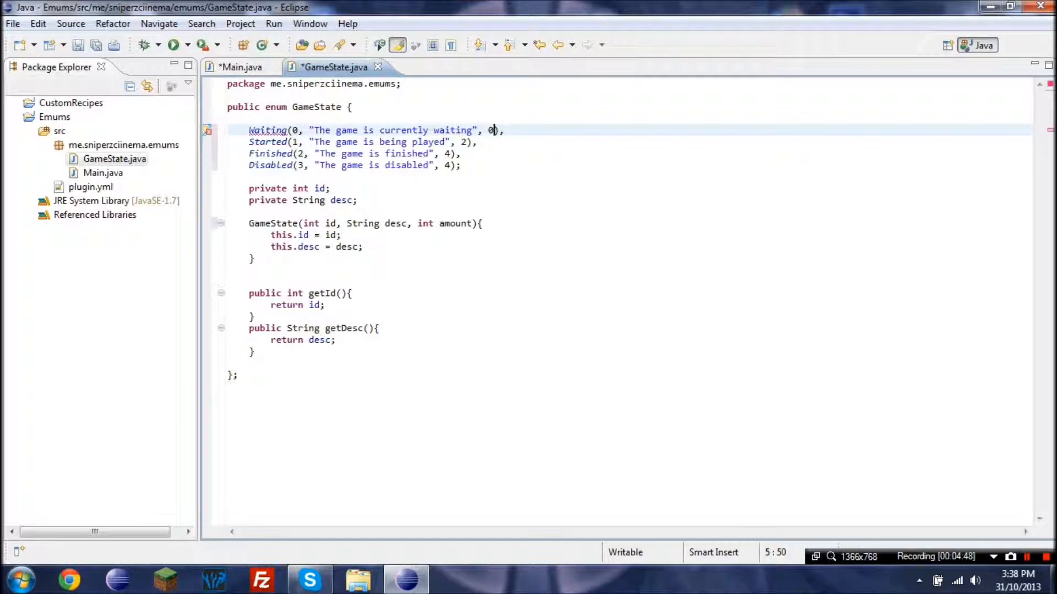
pyautogui.click(342, 234)
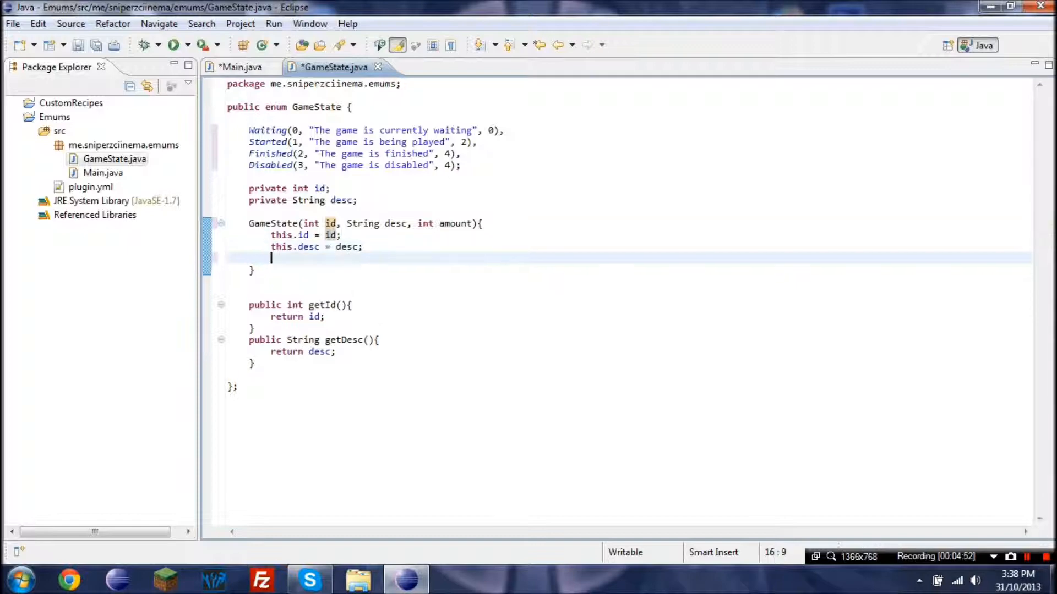
# Step: Assign this.amount = amount in the constructor and declare a private int amount field
pyautogui.write('this.amout')
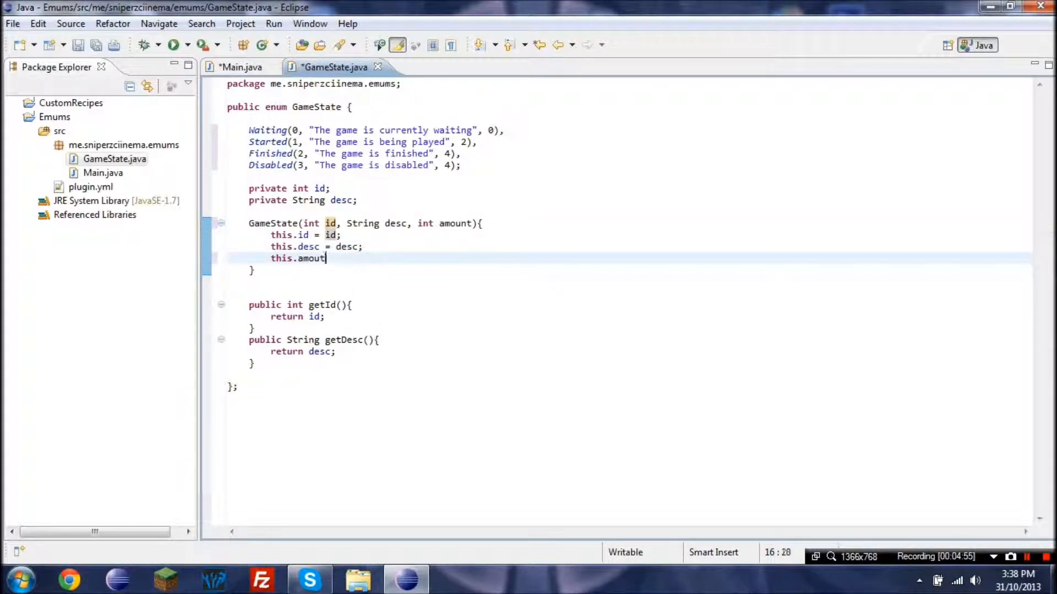
pyautogui.write('nt = amount;')
pyautogui.write('private')
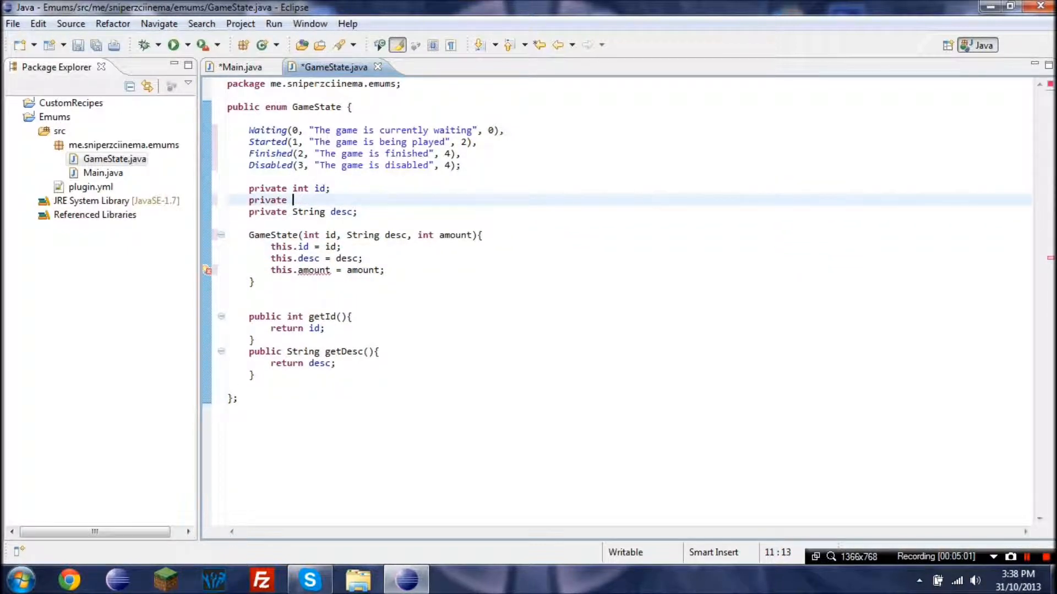
pyautogui.write('int amount;')
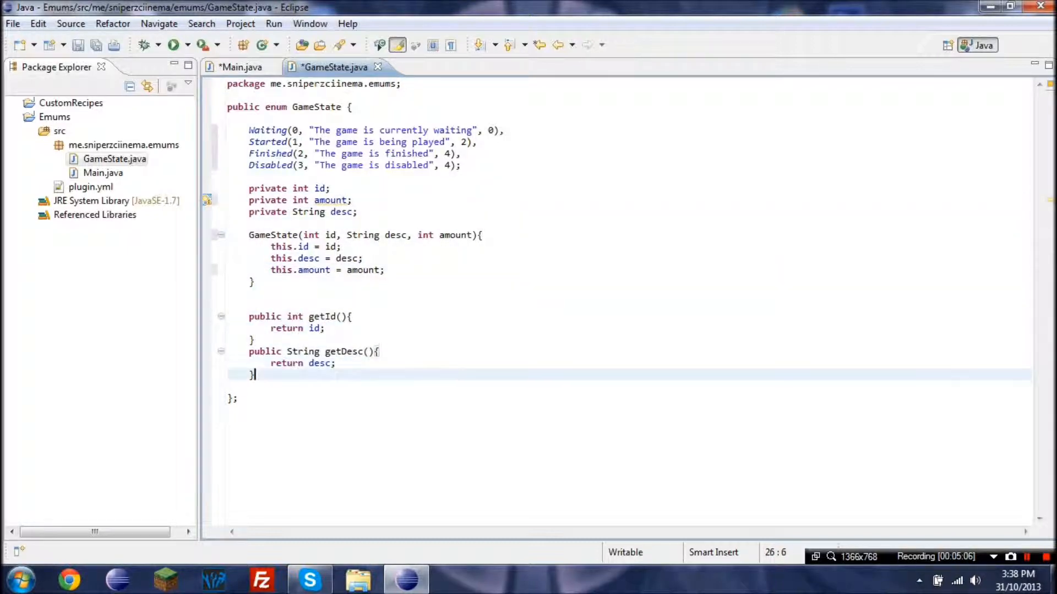
# Step: Write public void setAmount(int amount) storing this.amount = amount, and save
pyautogui.write('pub')
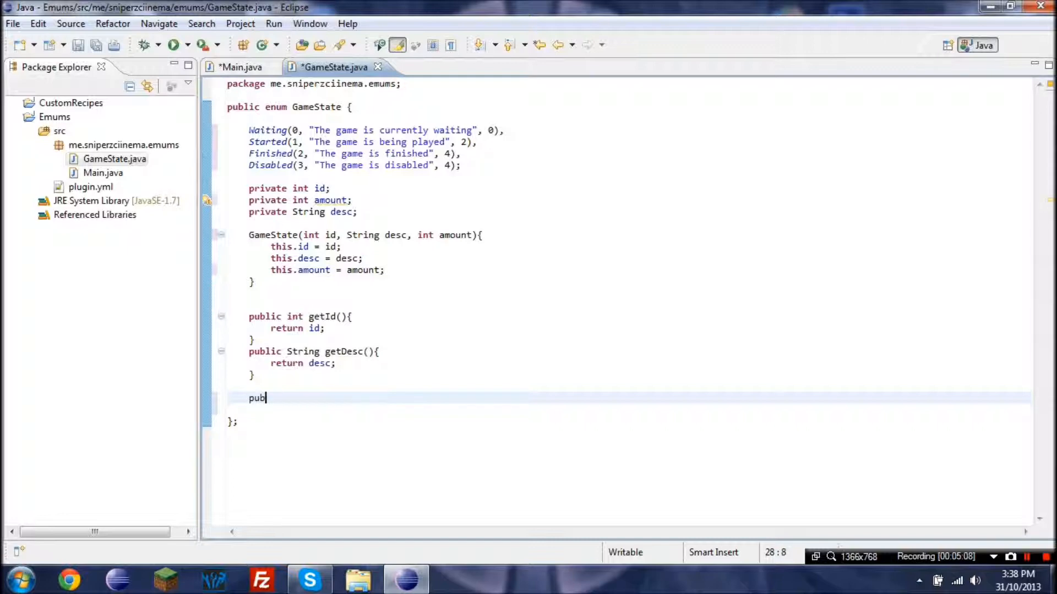
pyautogui.write('lic void')
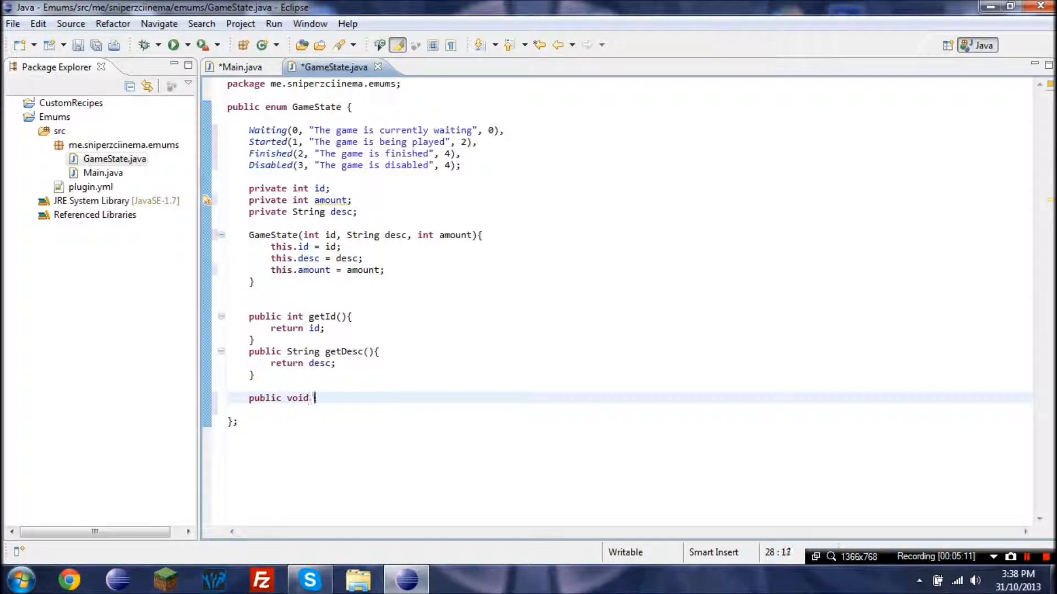
pyautogui.write('setAmount(')
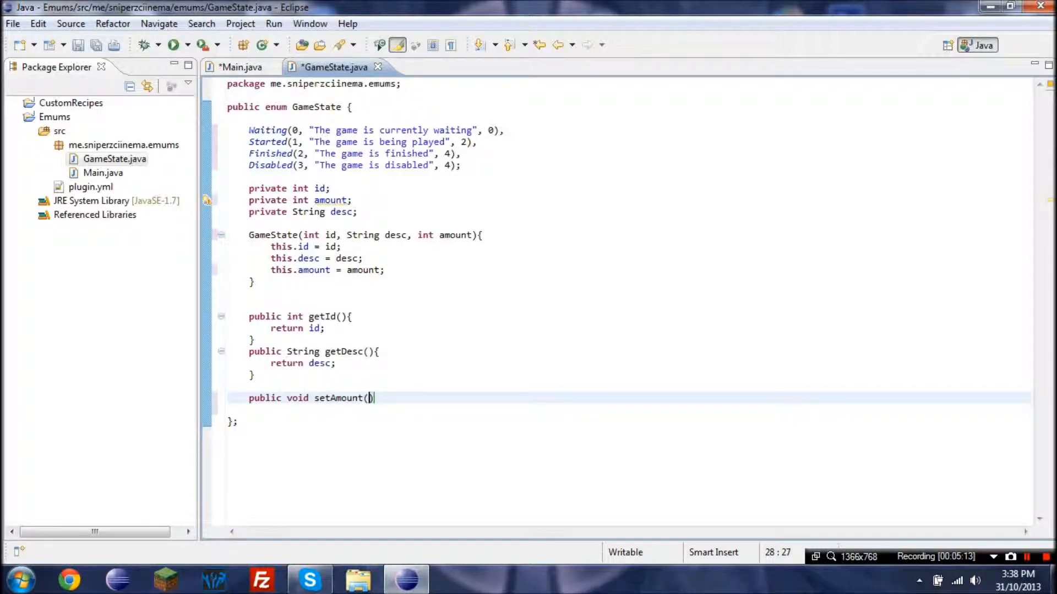
pyautogui.write('int amount')
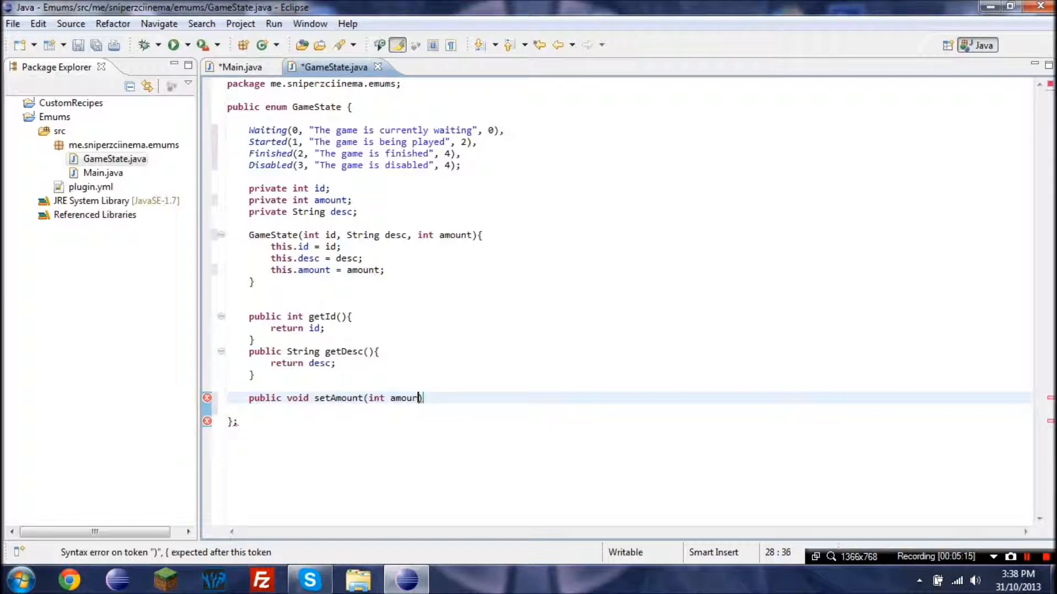
pyautogui.write('t)')
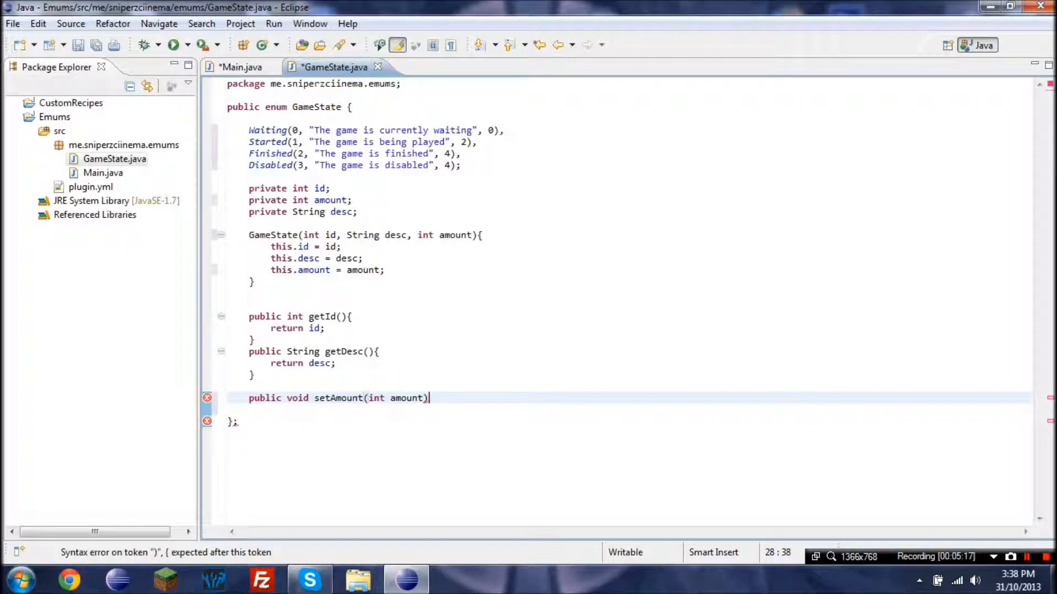
pyautogui.write('{')
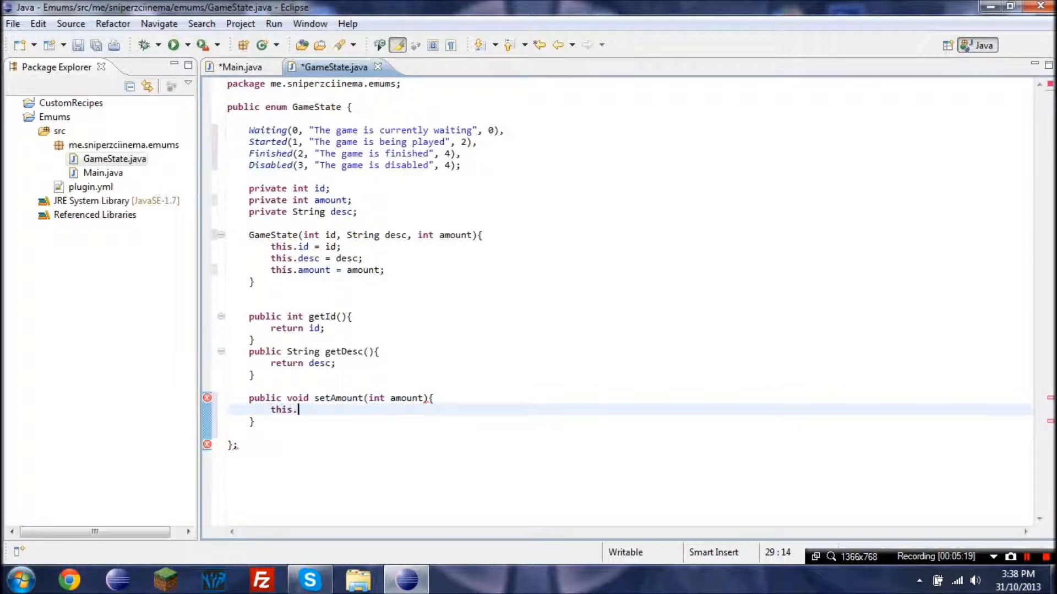
pyautogui.write('amount = a')
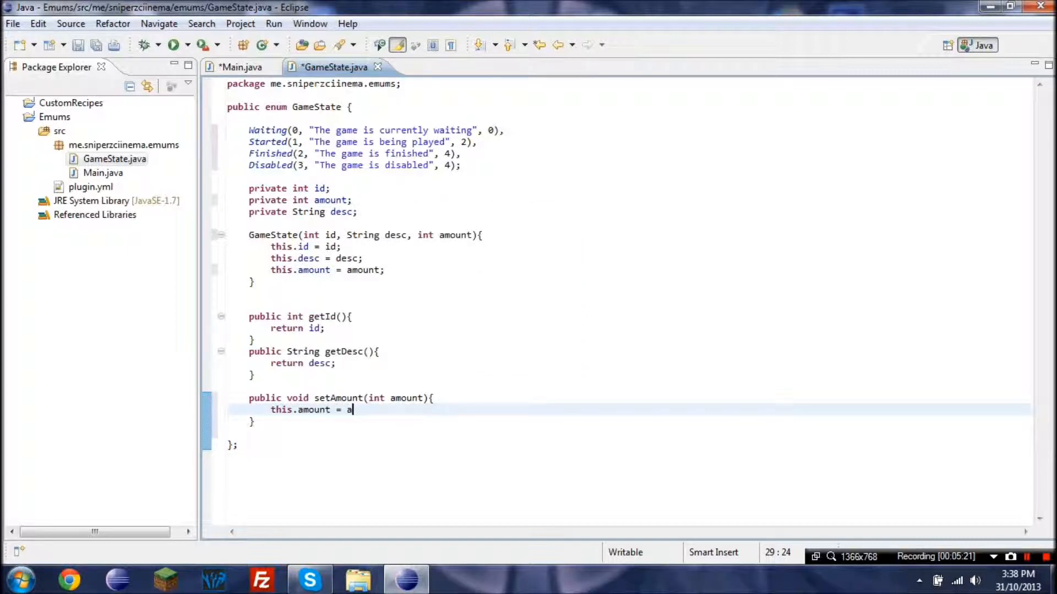
pyautogui.write('mount;')
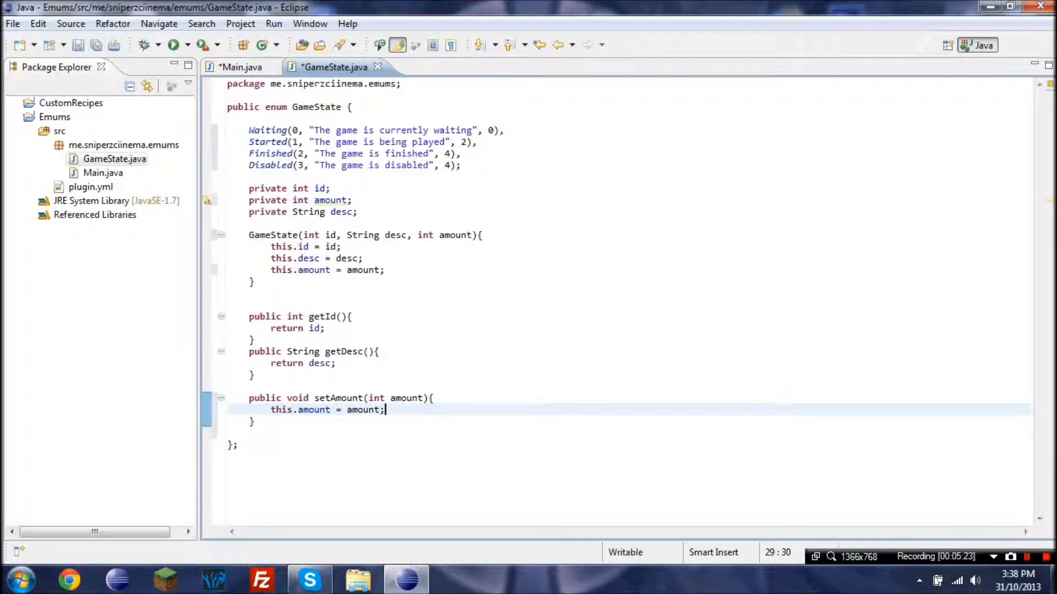
pyautogui.press('ctrl+s')
pyautogui.write('public int')
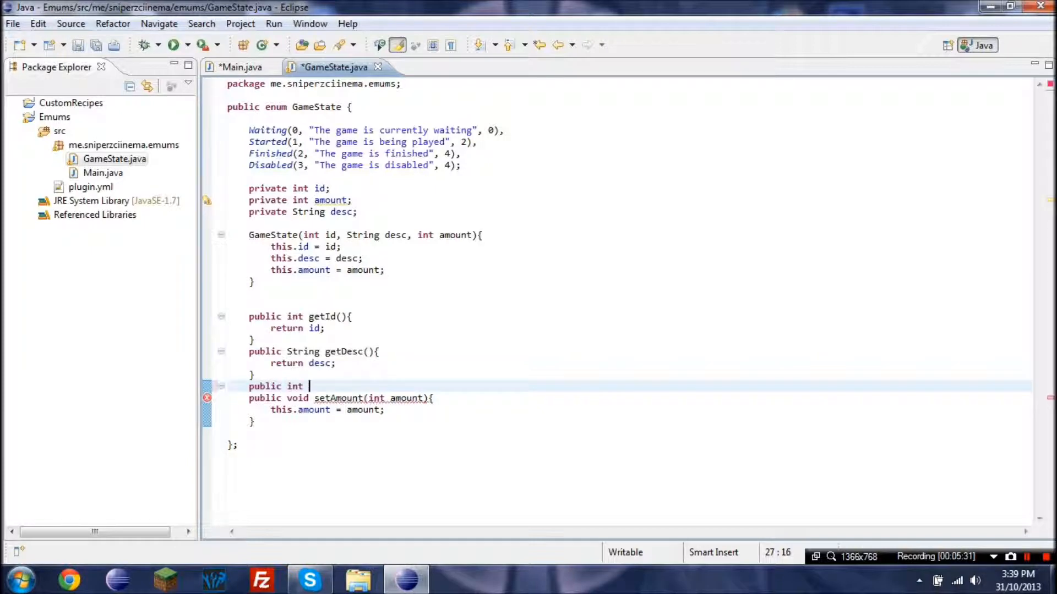
# Step: Write getAmount() returning amount, then move to the Main class file
pyautogui.write('getAmount(){')
pyautogui.write('return amo')
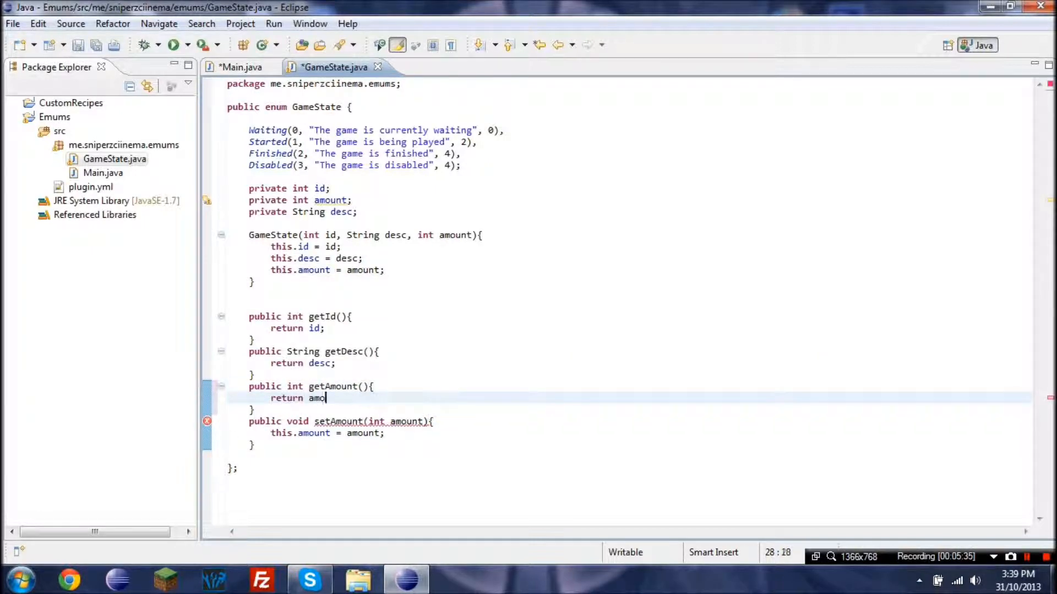
pyautogui.write('unt;')
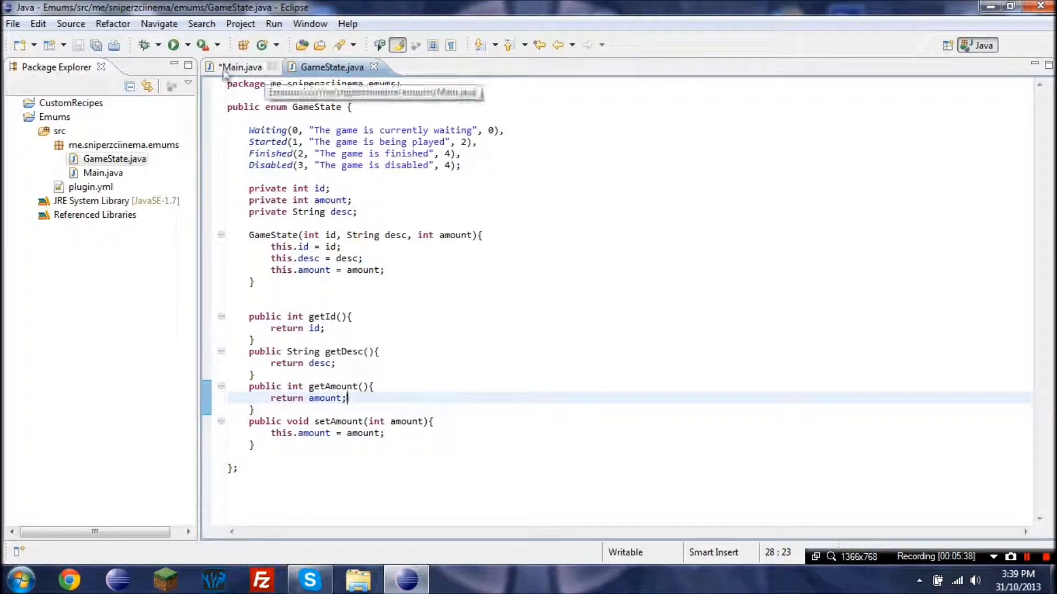
pyautogui.click(241, 67)
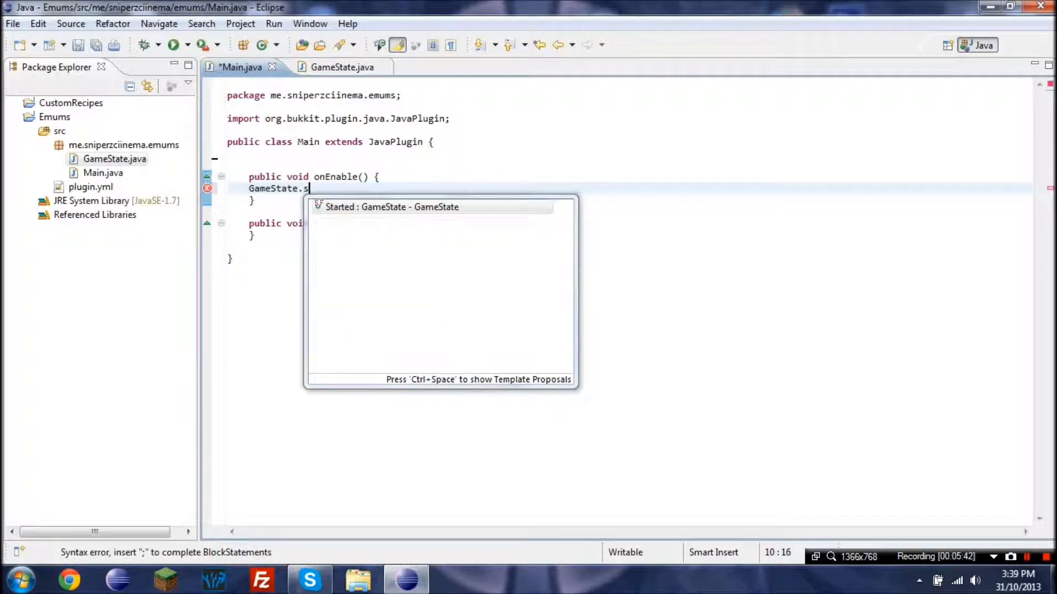
# Step: In onEnable, start GameState.Started. and trim back to list all its methods via content assist
pyautogui.write('tarted.set')
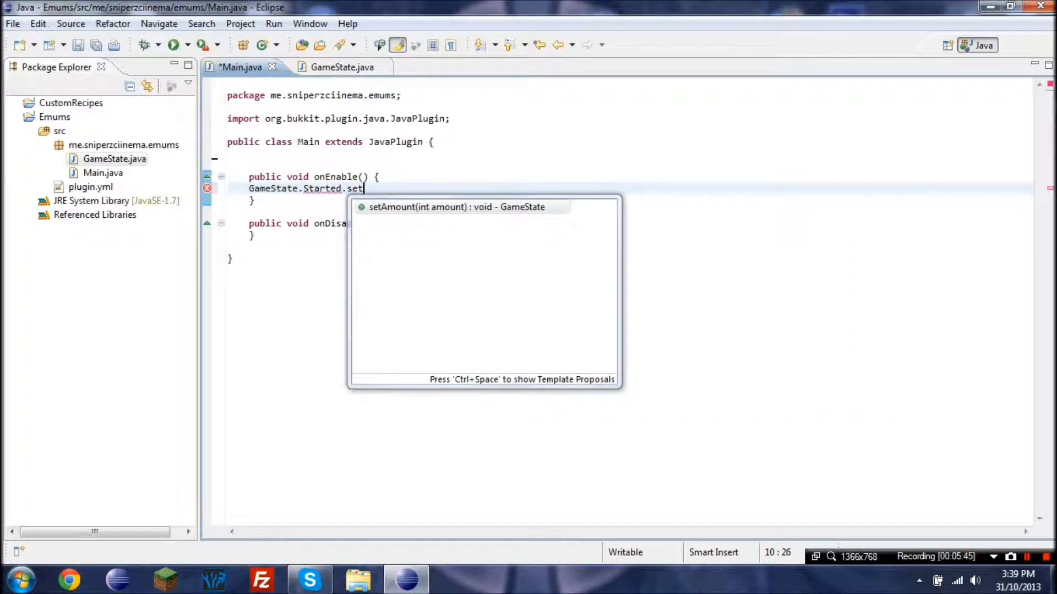
pyautogui.press('BackSpace')
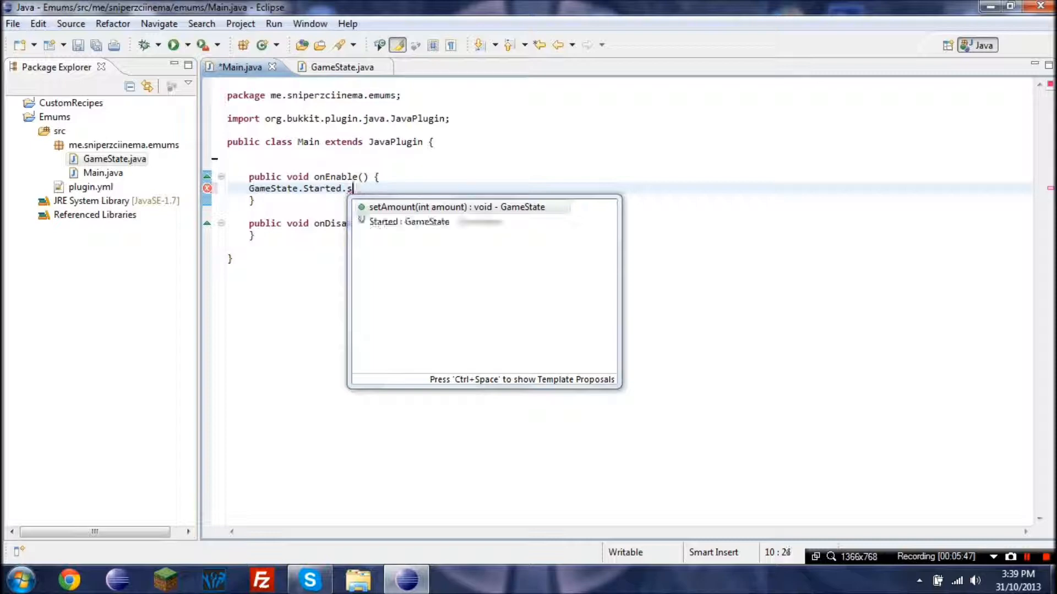
pyautogui.press('backspace')
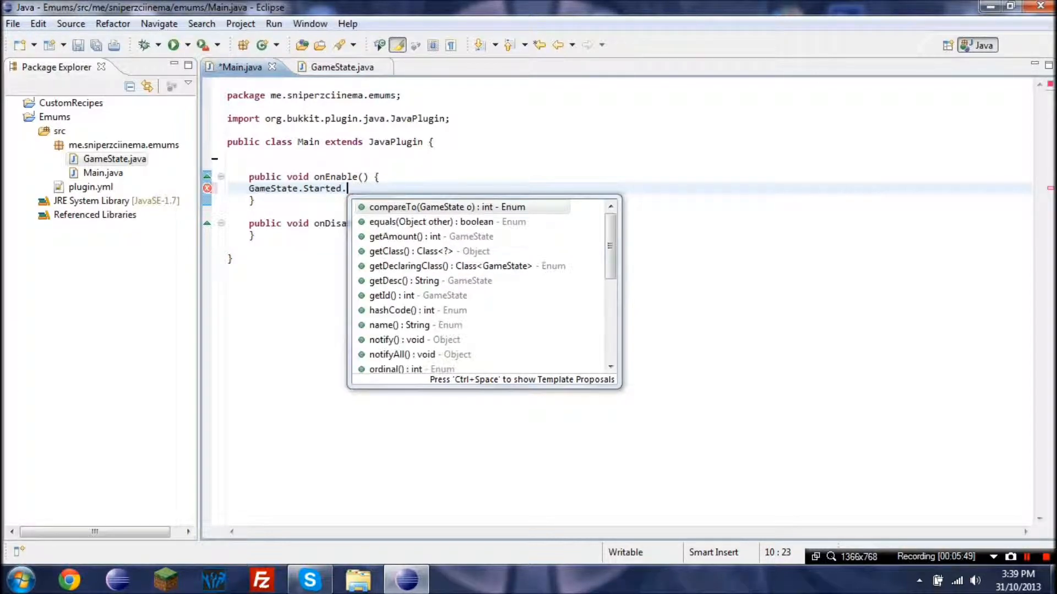
pyautogui.click(331, 67)
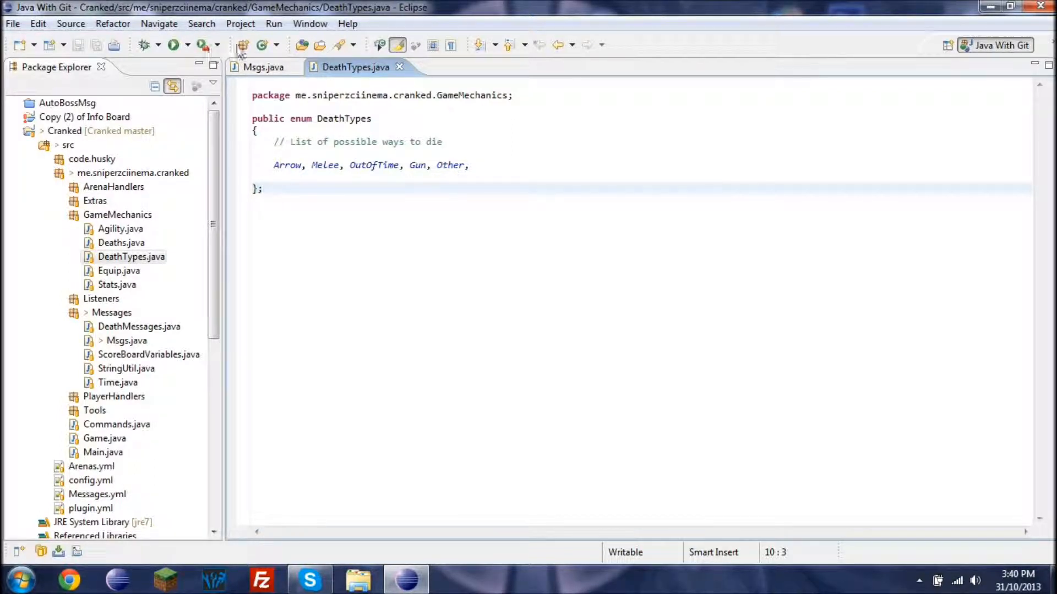
# Step: Show Msgs.java, scroll through its message constants and select the private Msgs constructor
pyautogui.click(262, 67)
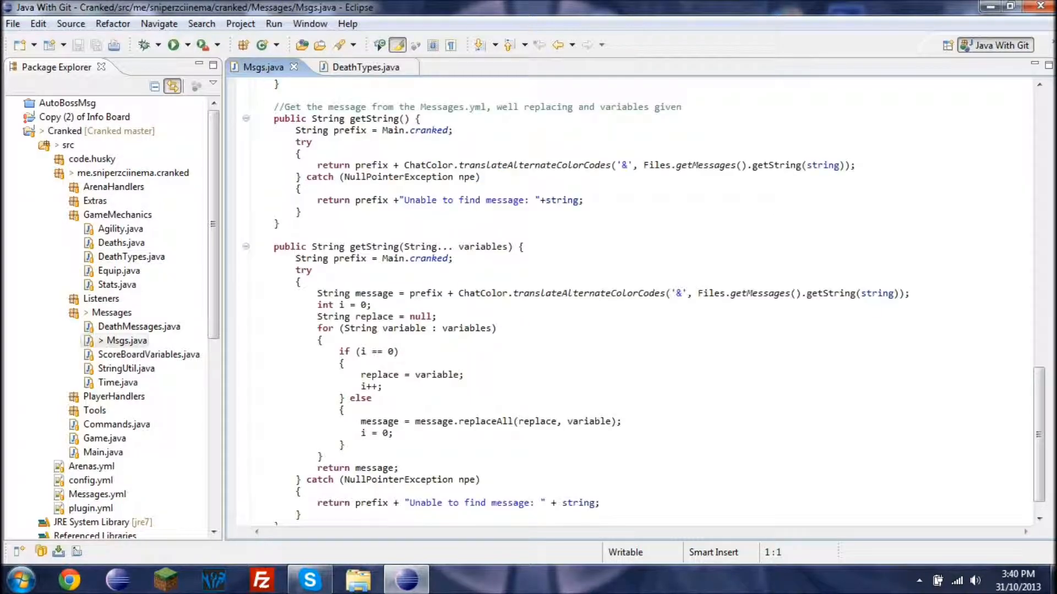
pyautogui.scroll(3)
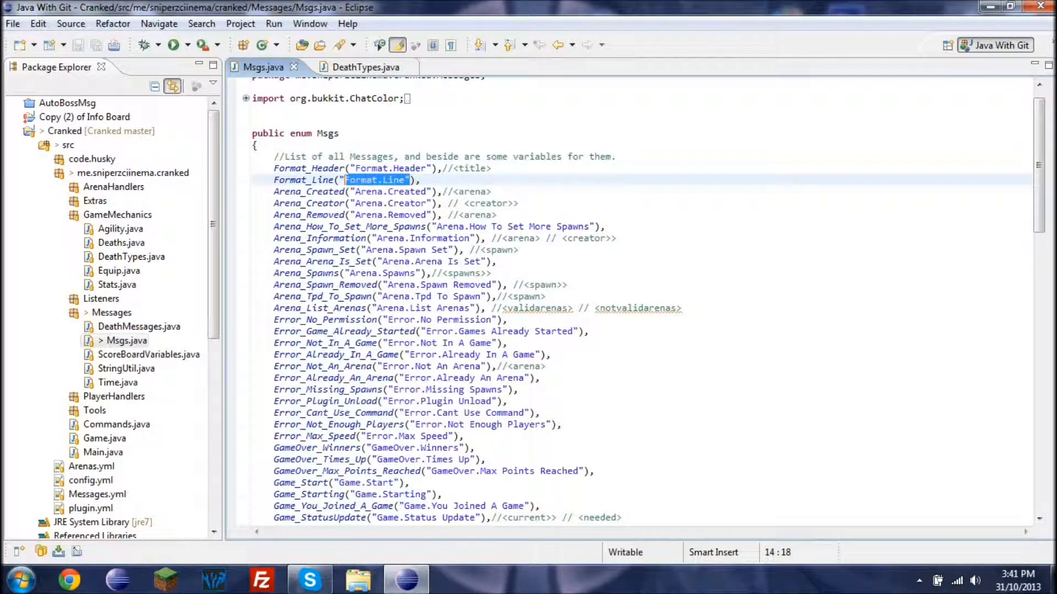
pyautogui.scroll(-3)
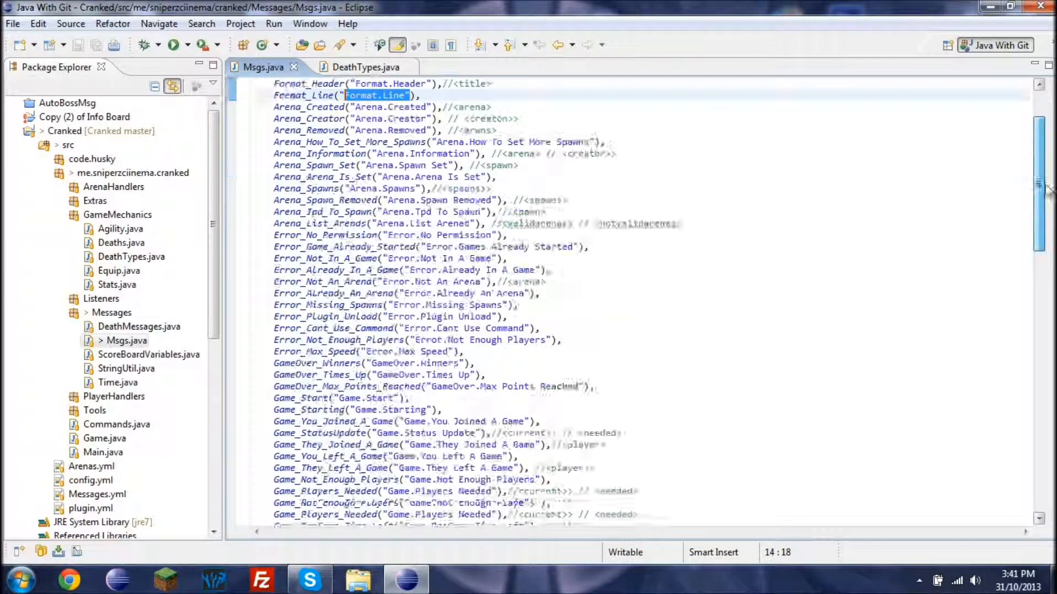
pyautogui.scroll(-3)
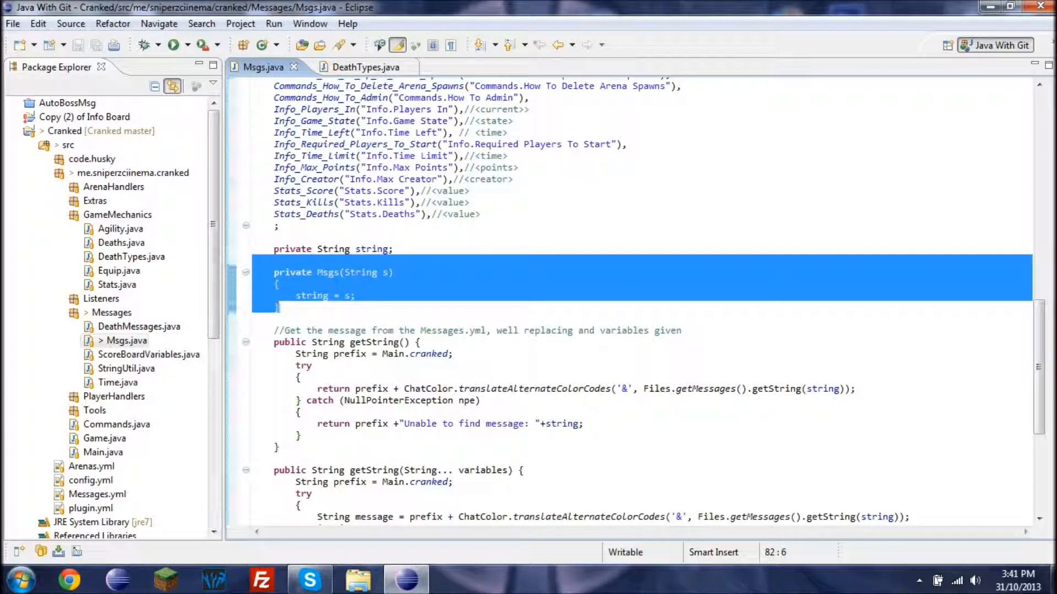
pyautogui.click(356, 295)
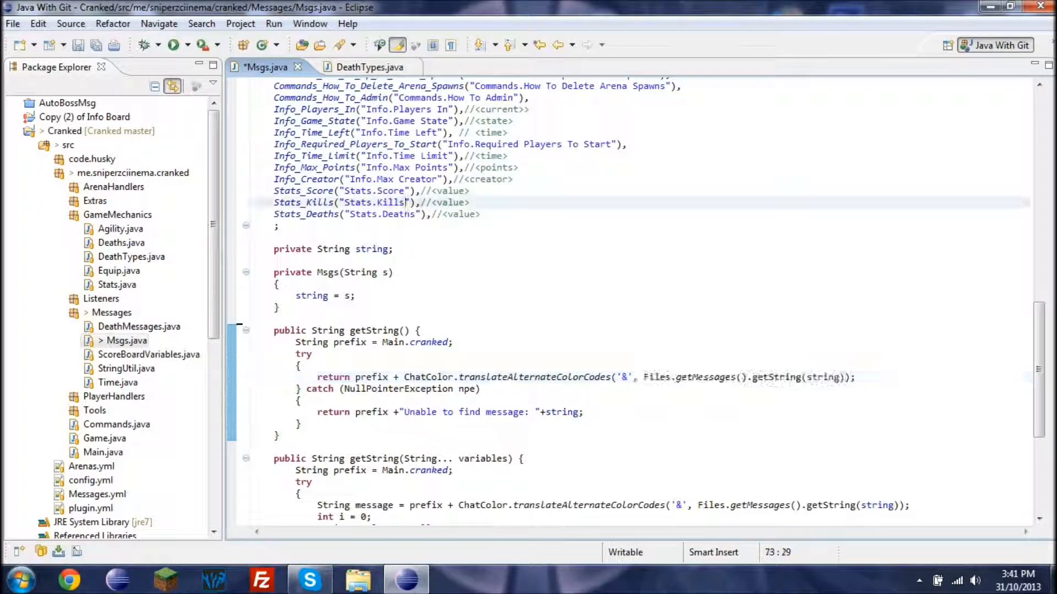
# Step: Highlight the Stats.Kills key and ChatColor usages, then open Messages.yml from Package Explorer
pyautogui.doubleClick(374, 202)
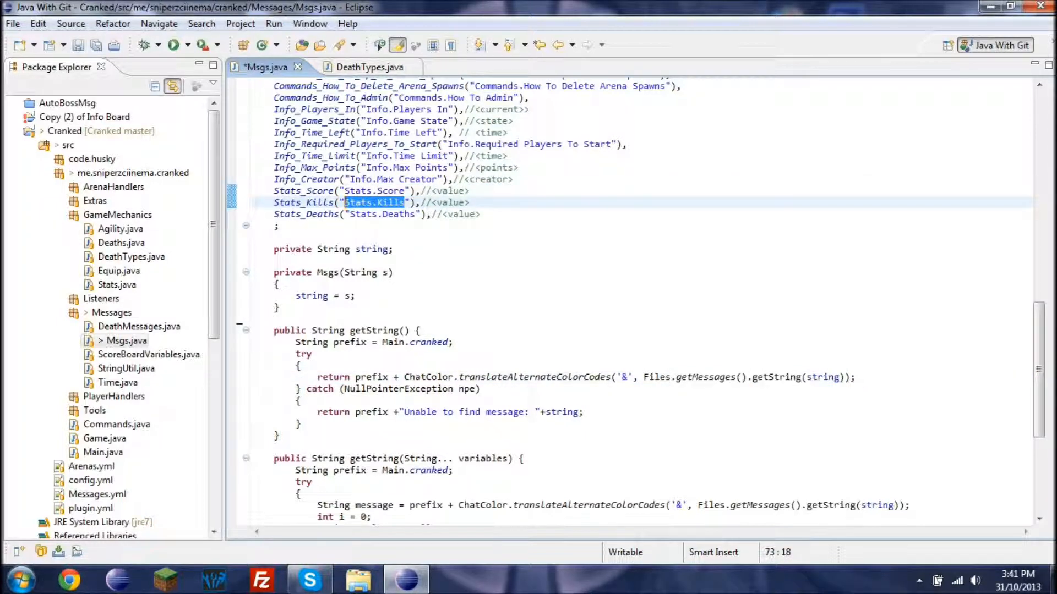
pyautogui.click(383, 377)
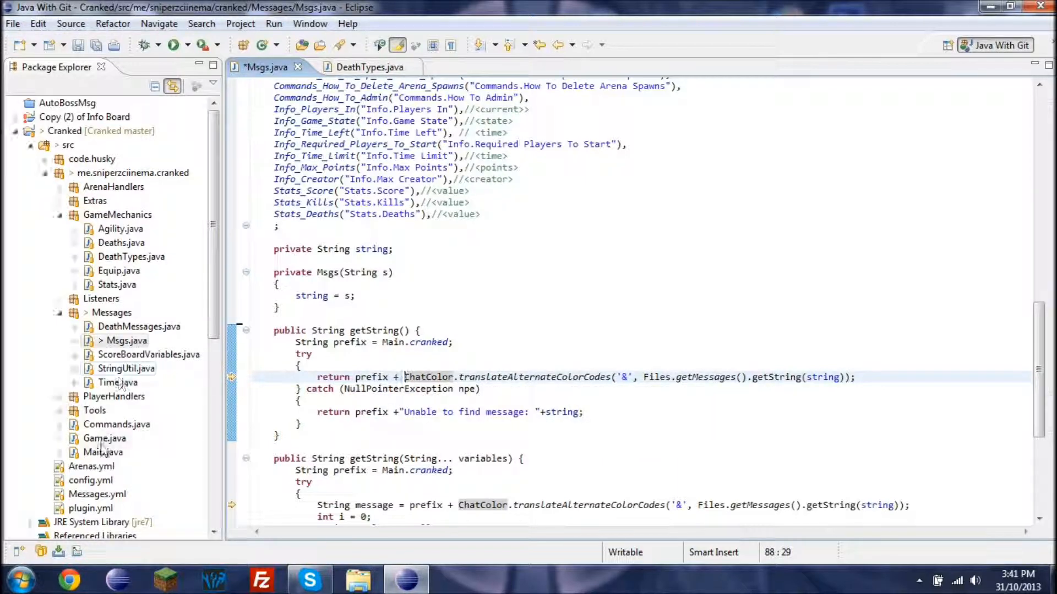
pyautogui.doubleClick(97, 494)
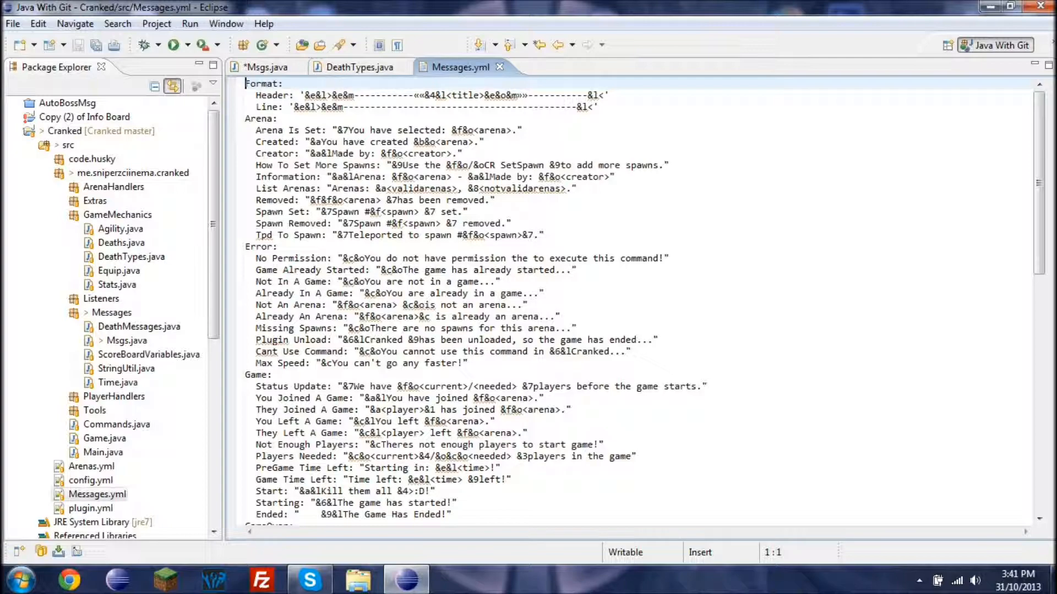
# Step: Return to Msgs.java and scroll to the top to show the message constant list
pyautogui.click(267, 67)
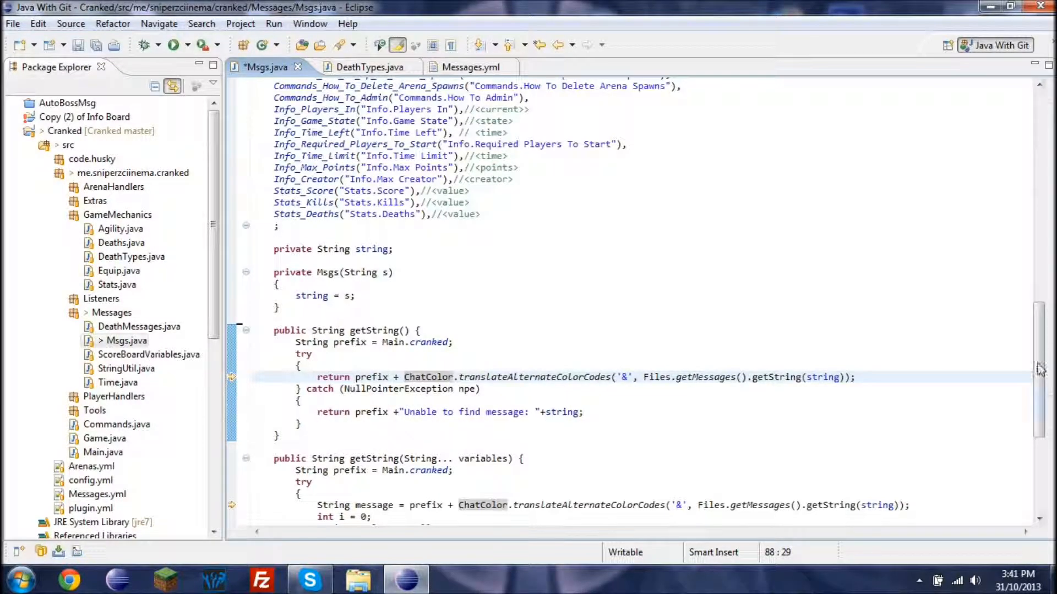
pyautogui.scroll(3)
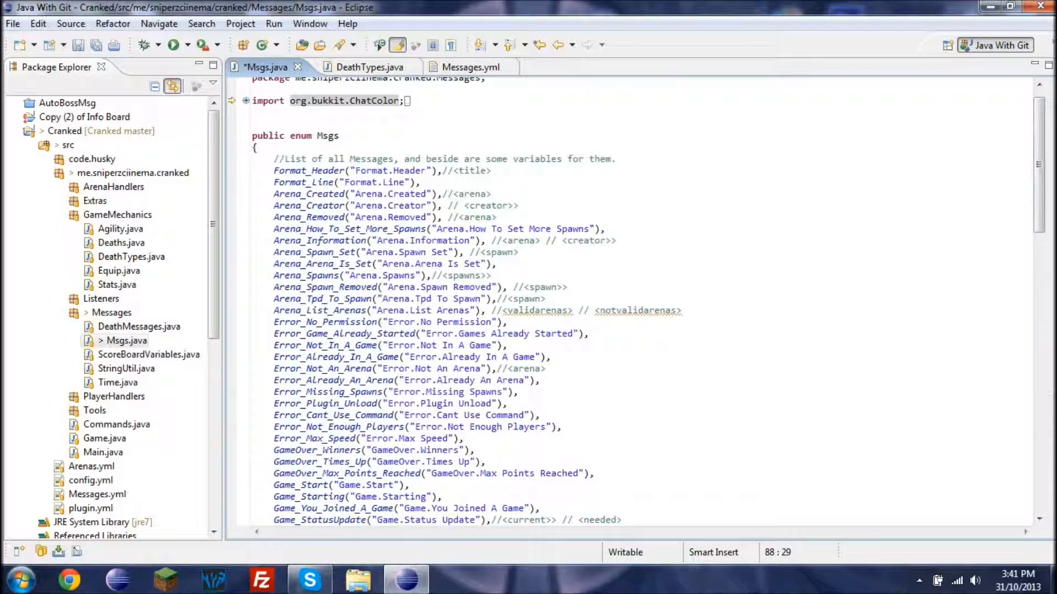